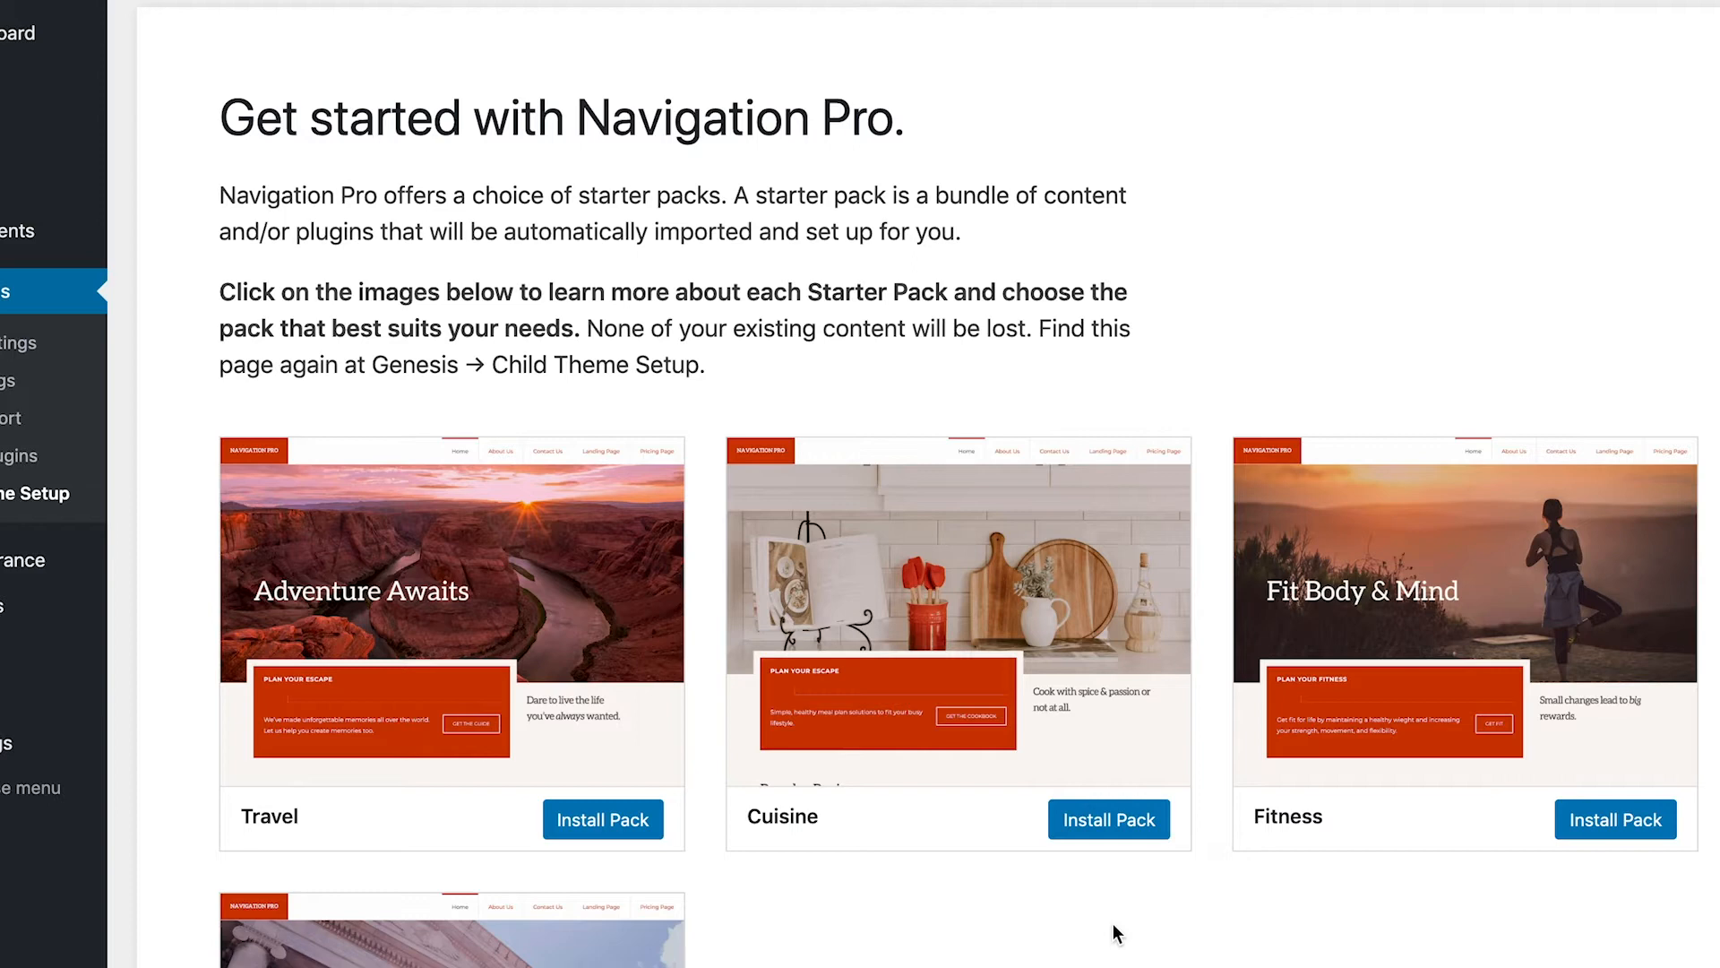
{"action": "mouse_move", "coordinate": [1113, 893]}
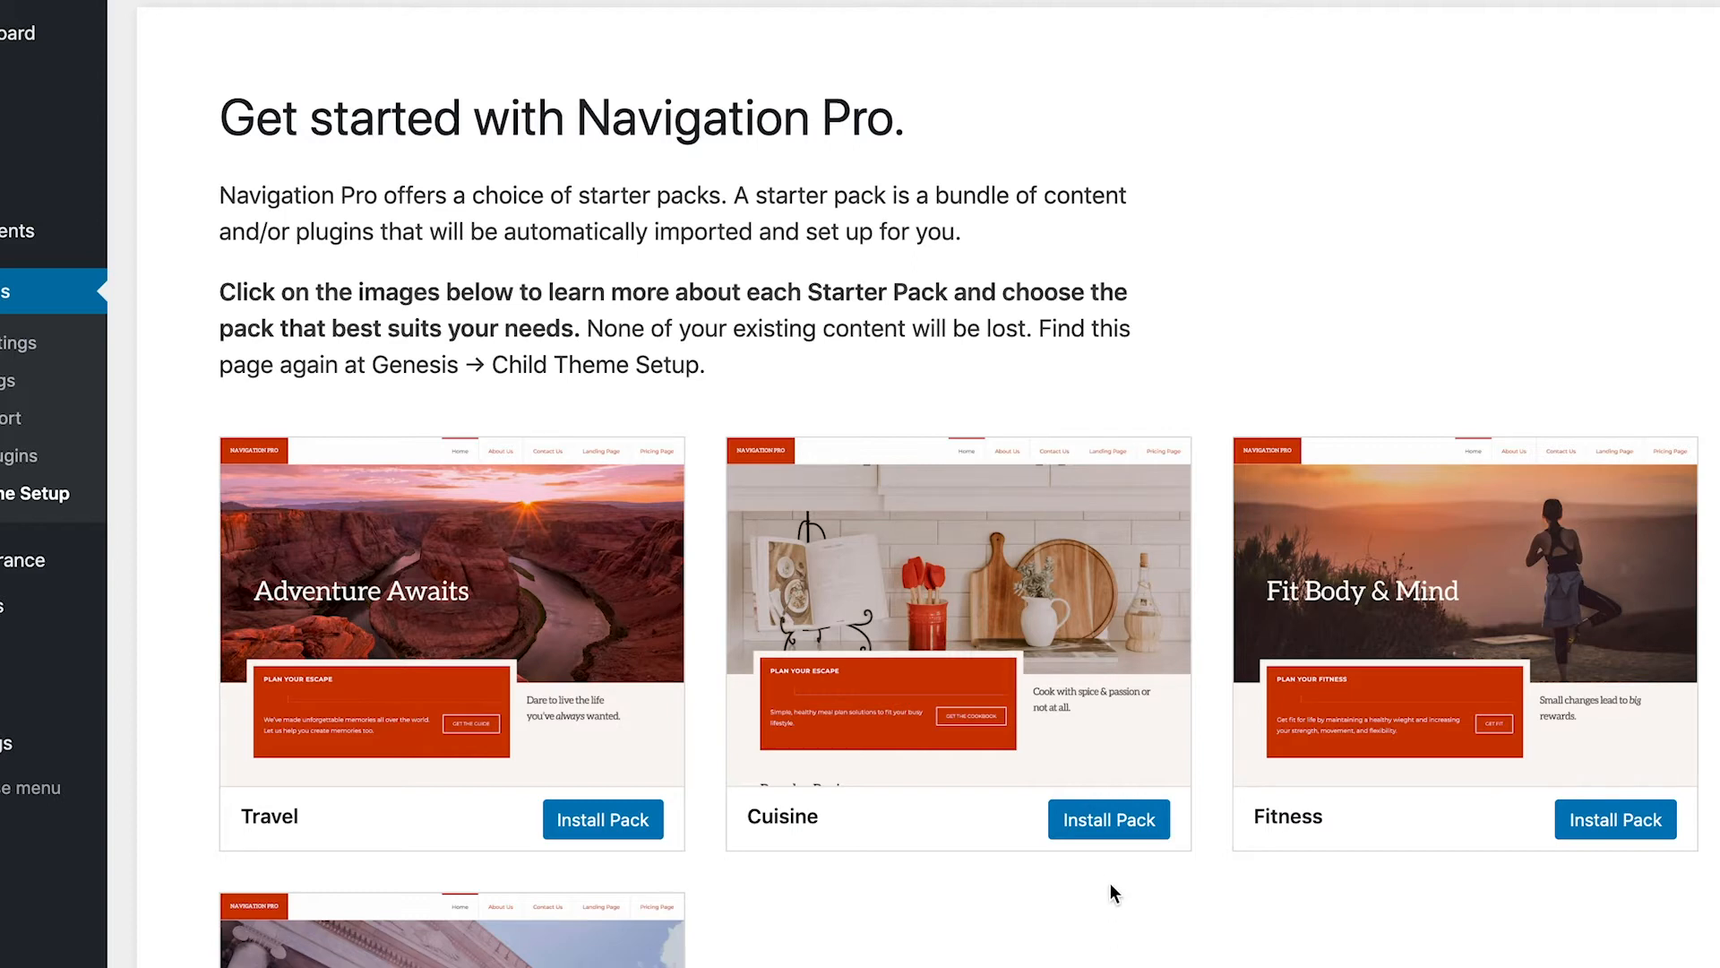
Step: Install the Fitness starter pack with its plugins and demo content
{"action": "scroll", "scroll_direction": "down", "scroll_amount": 3}
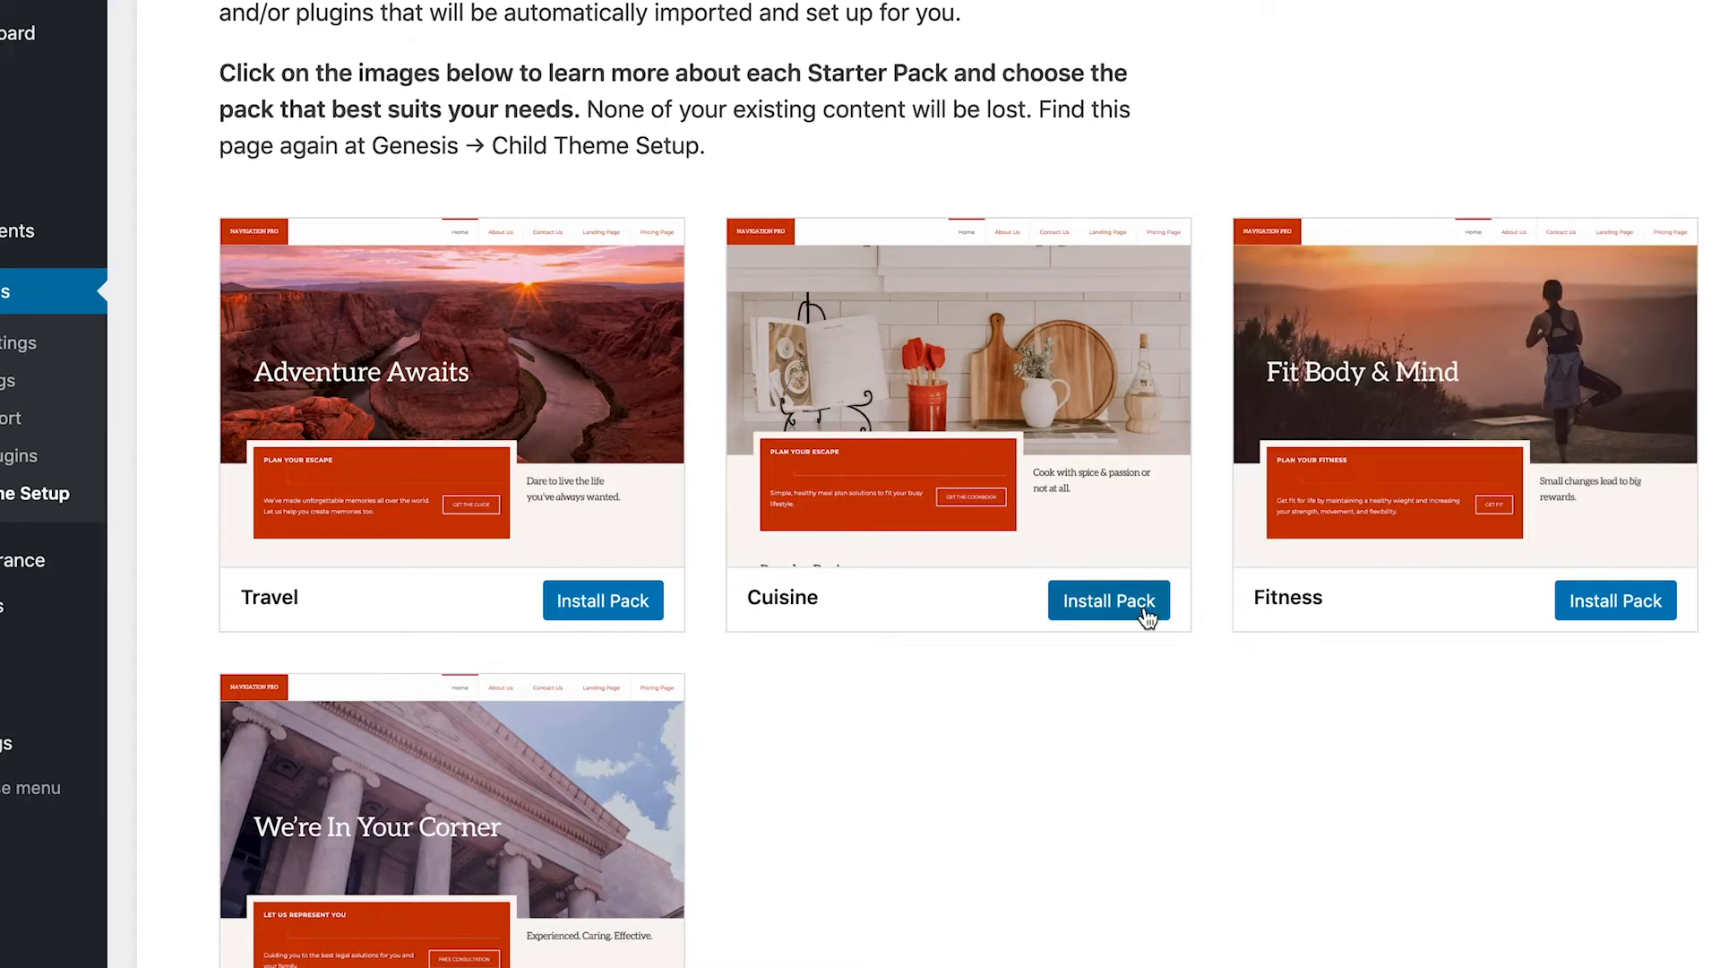
{"action": "scroll", "scroll_direction": "down", "scroll_amount": 3}
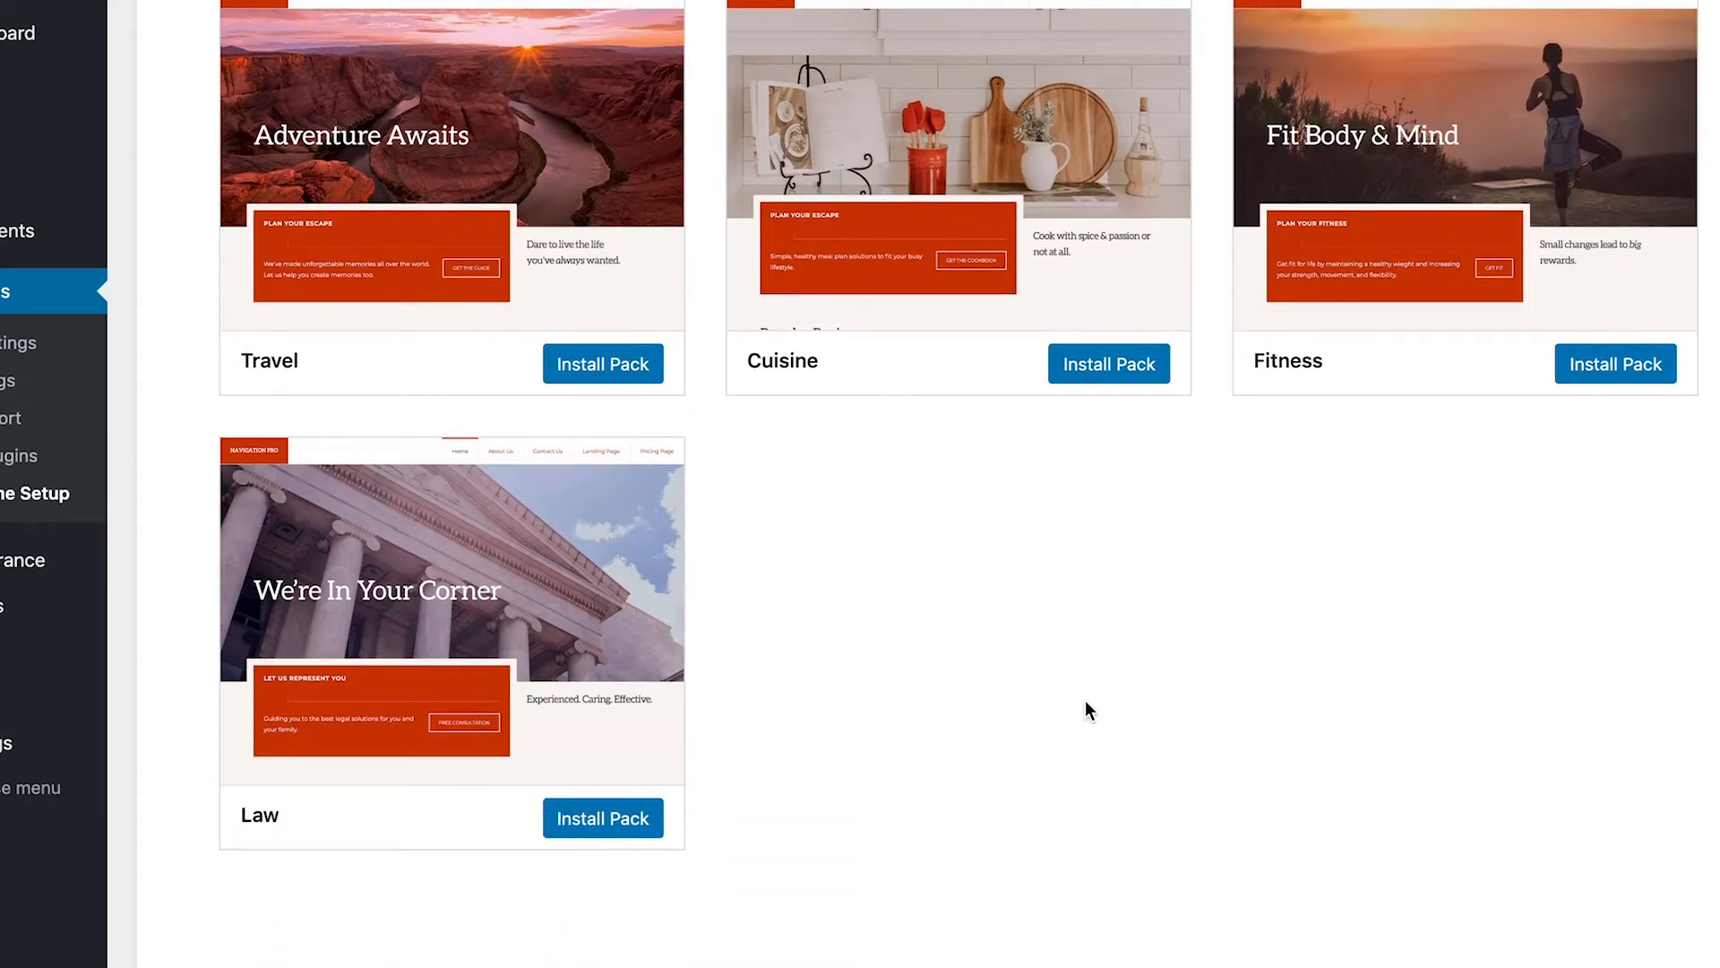
{"action": "scroll", "scroll_direction": "up", "scroll_amount": 3}
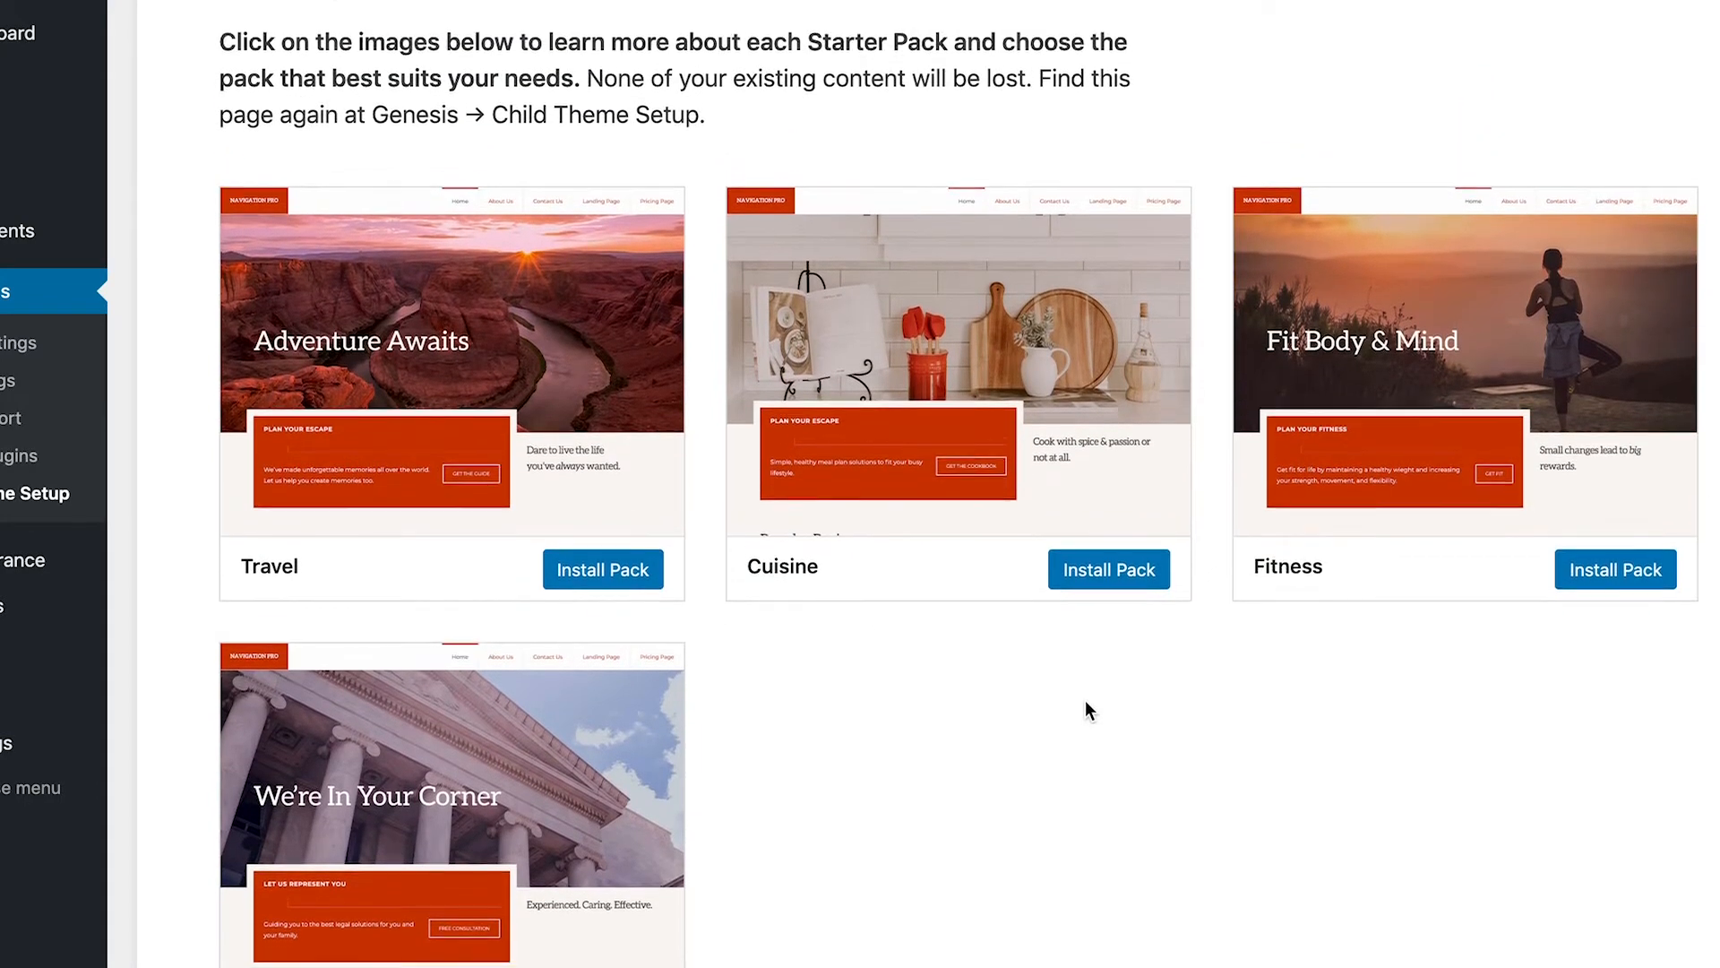
{"action": "mouse_move", "coordinate": [928, 678]}
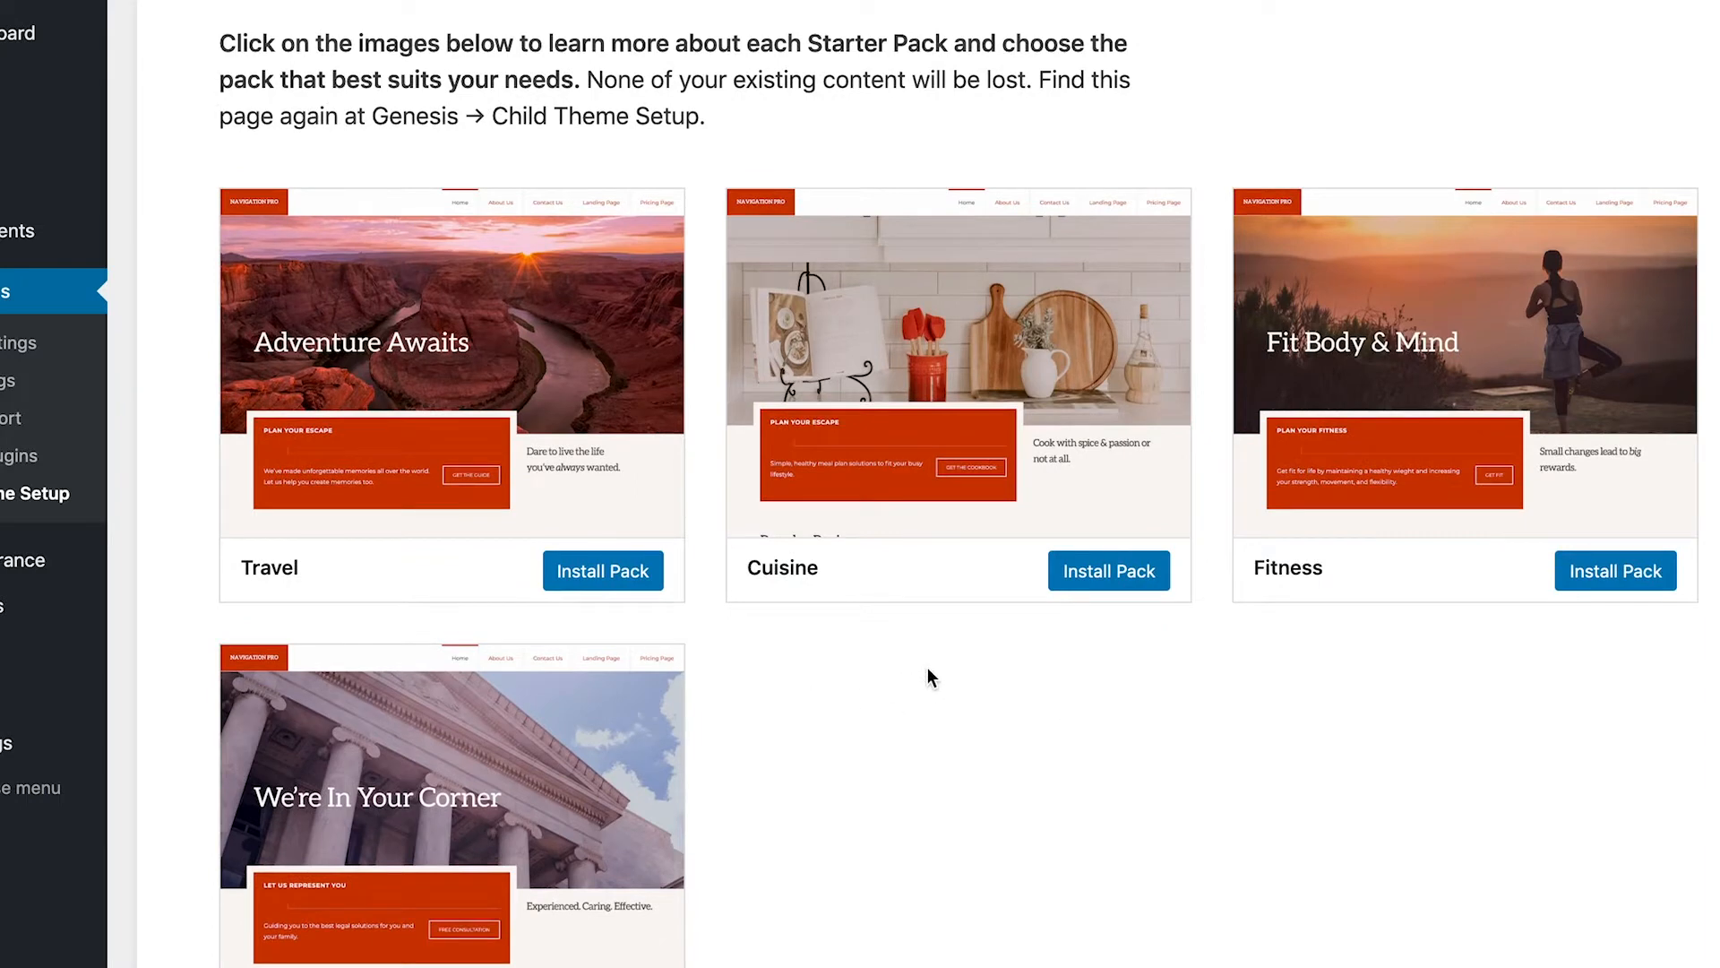
{"action": "mouse_move", "coordinate": [1000, 623]}
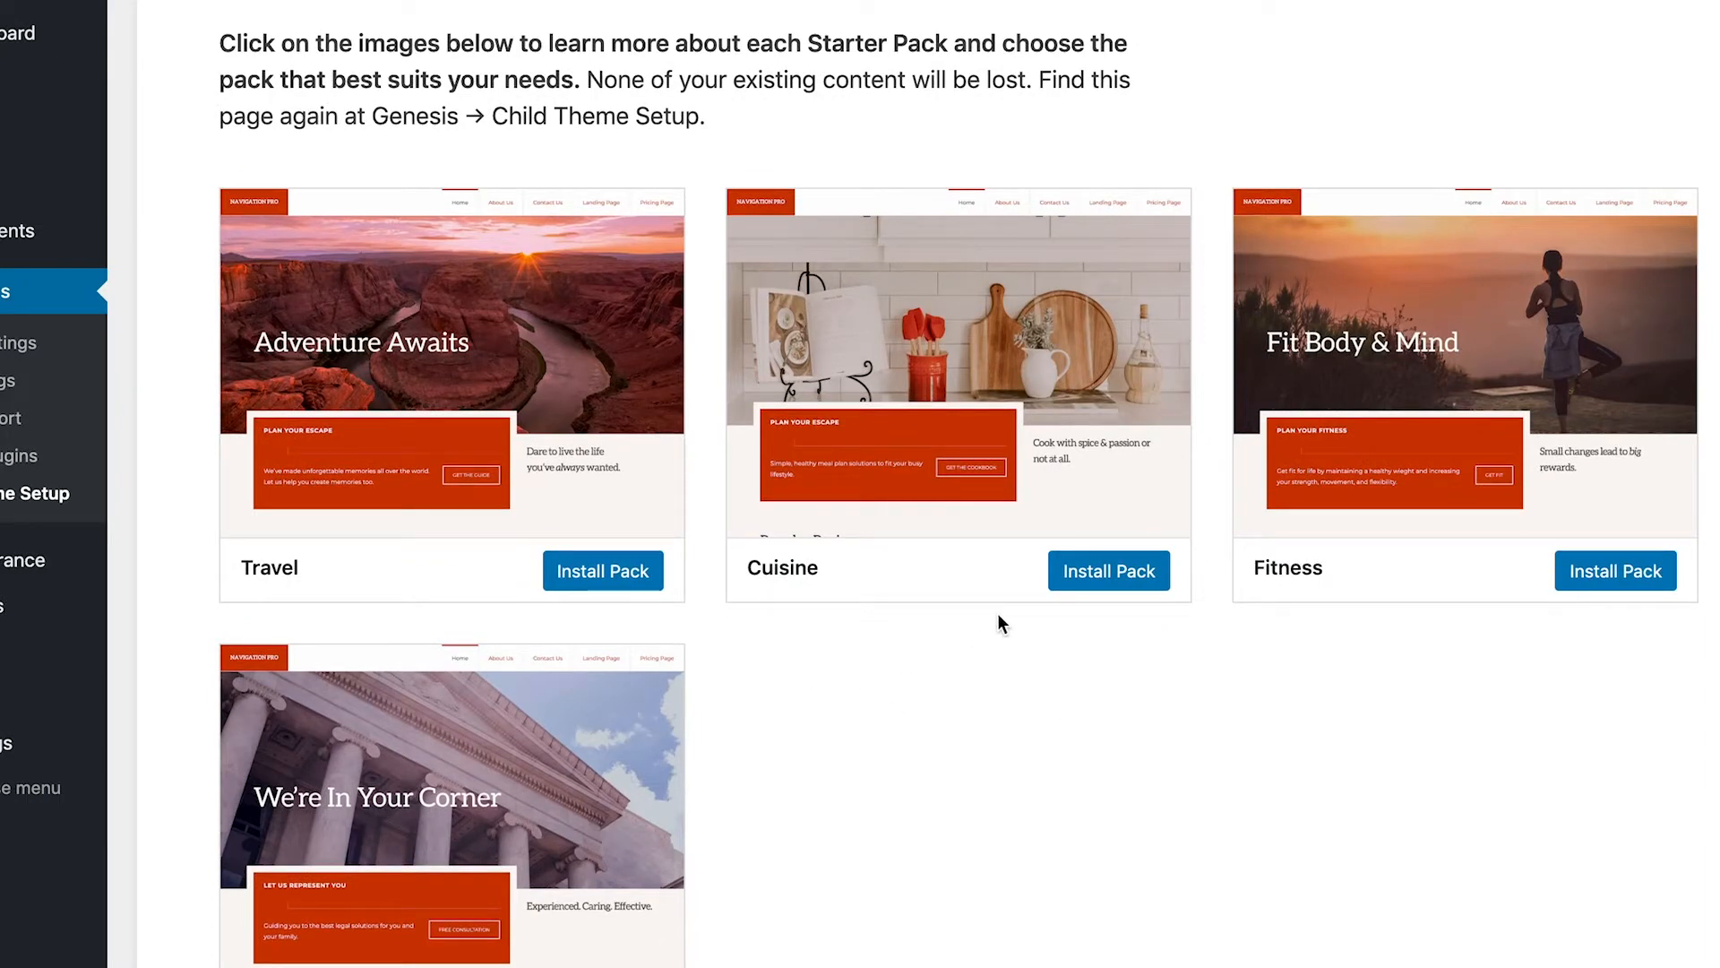
{"action": "scroll", "scroll_direction": "down", "scroll_amount": 3}
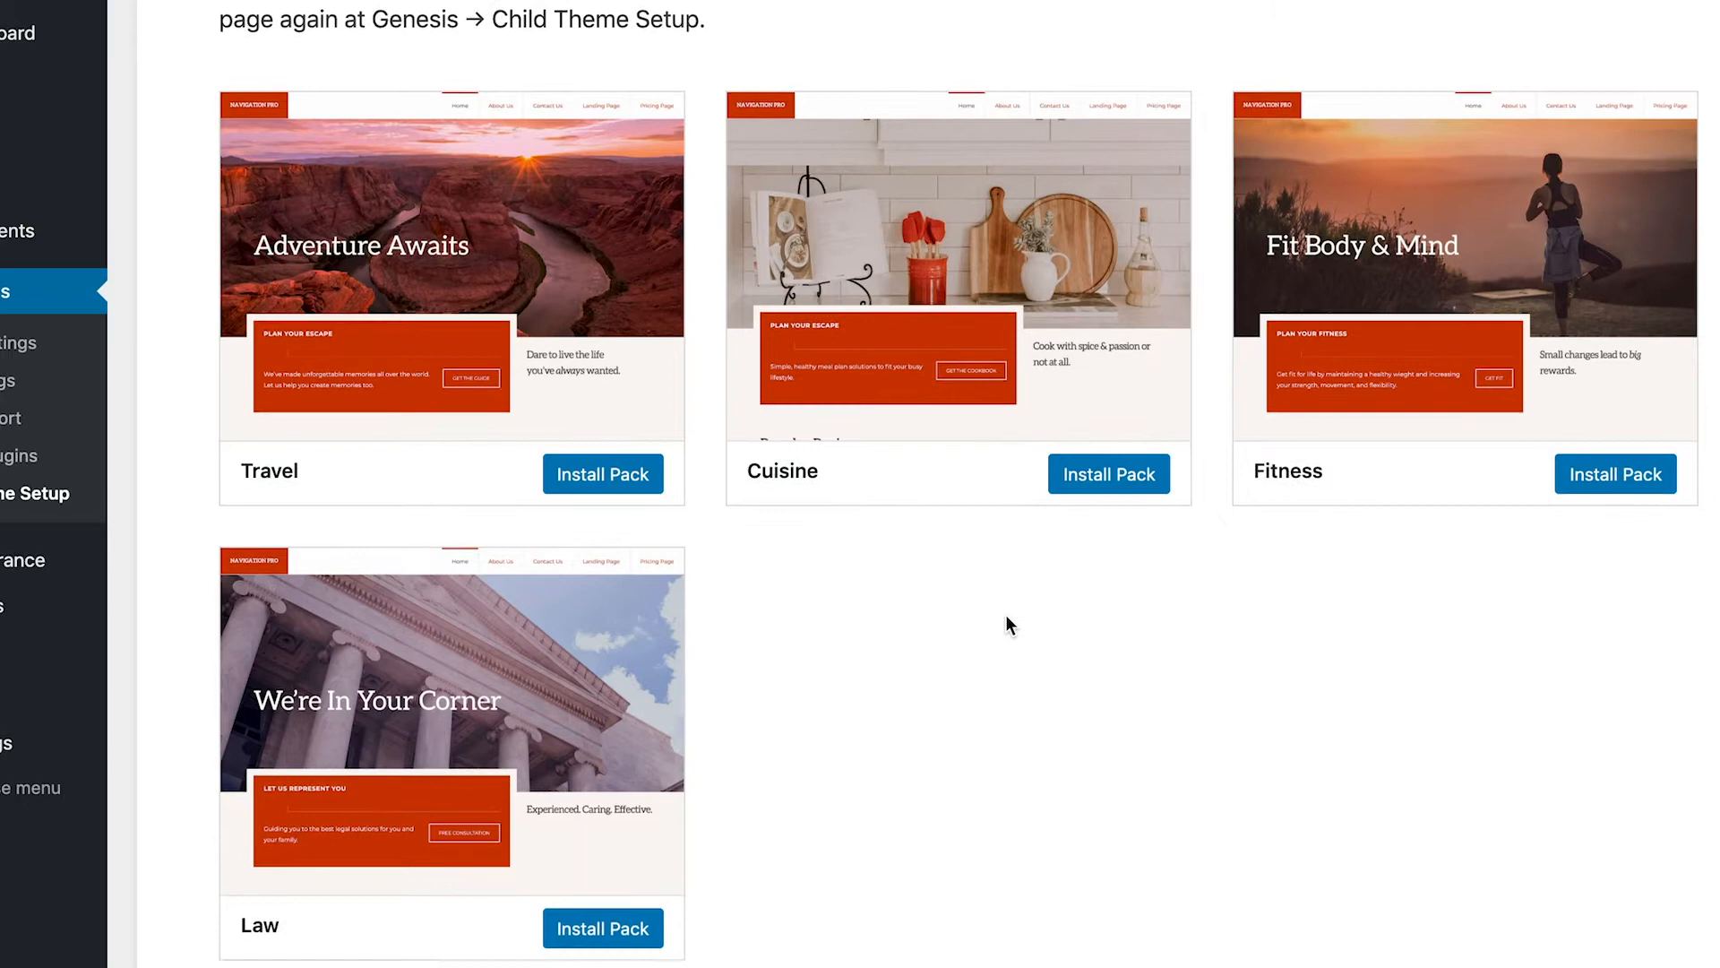
{"action": "scroll", "scroll_direction": "up", "scroll_amount": 3}
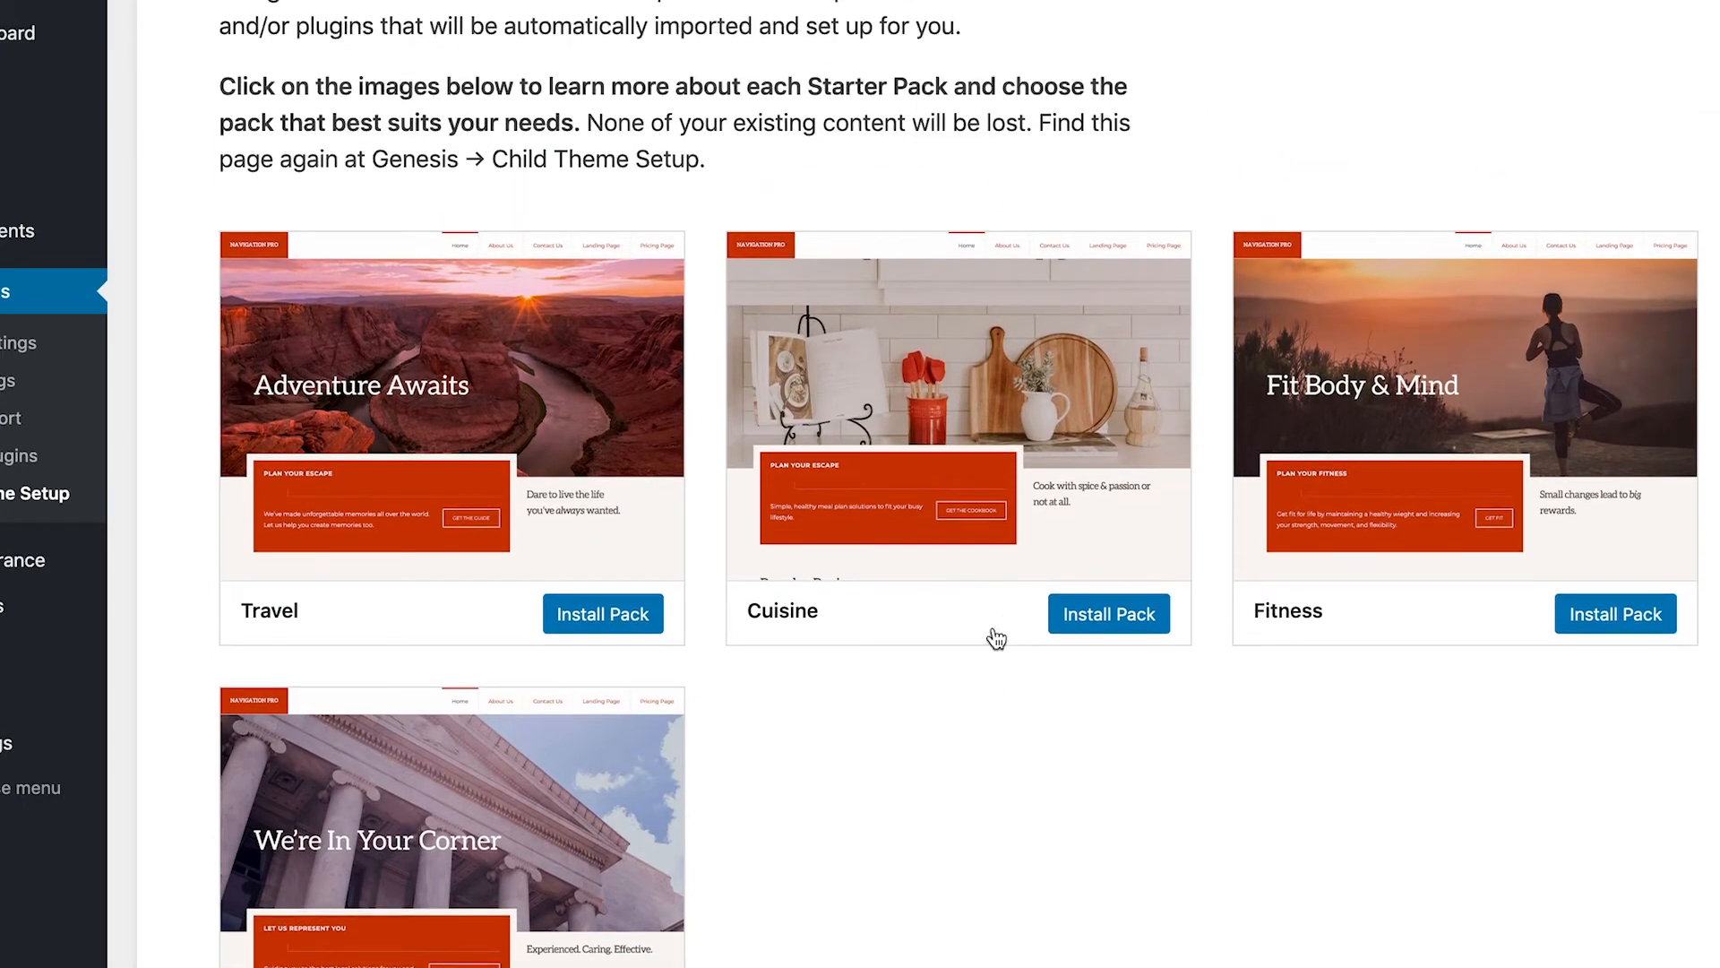
{"action": "mouse_move", "coordinate": [941, 738]}
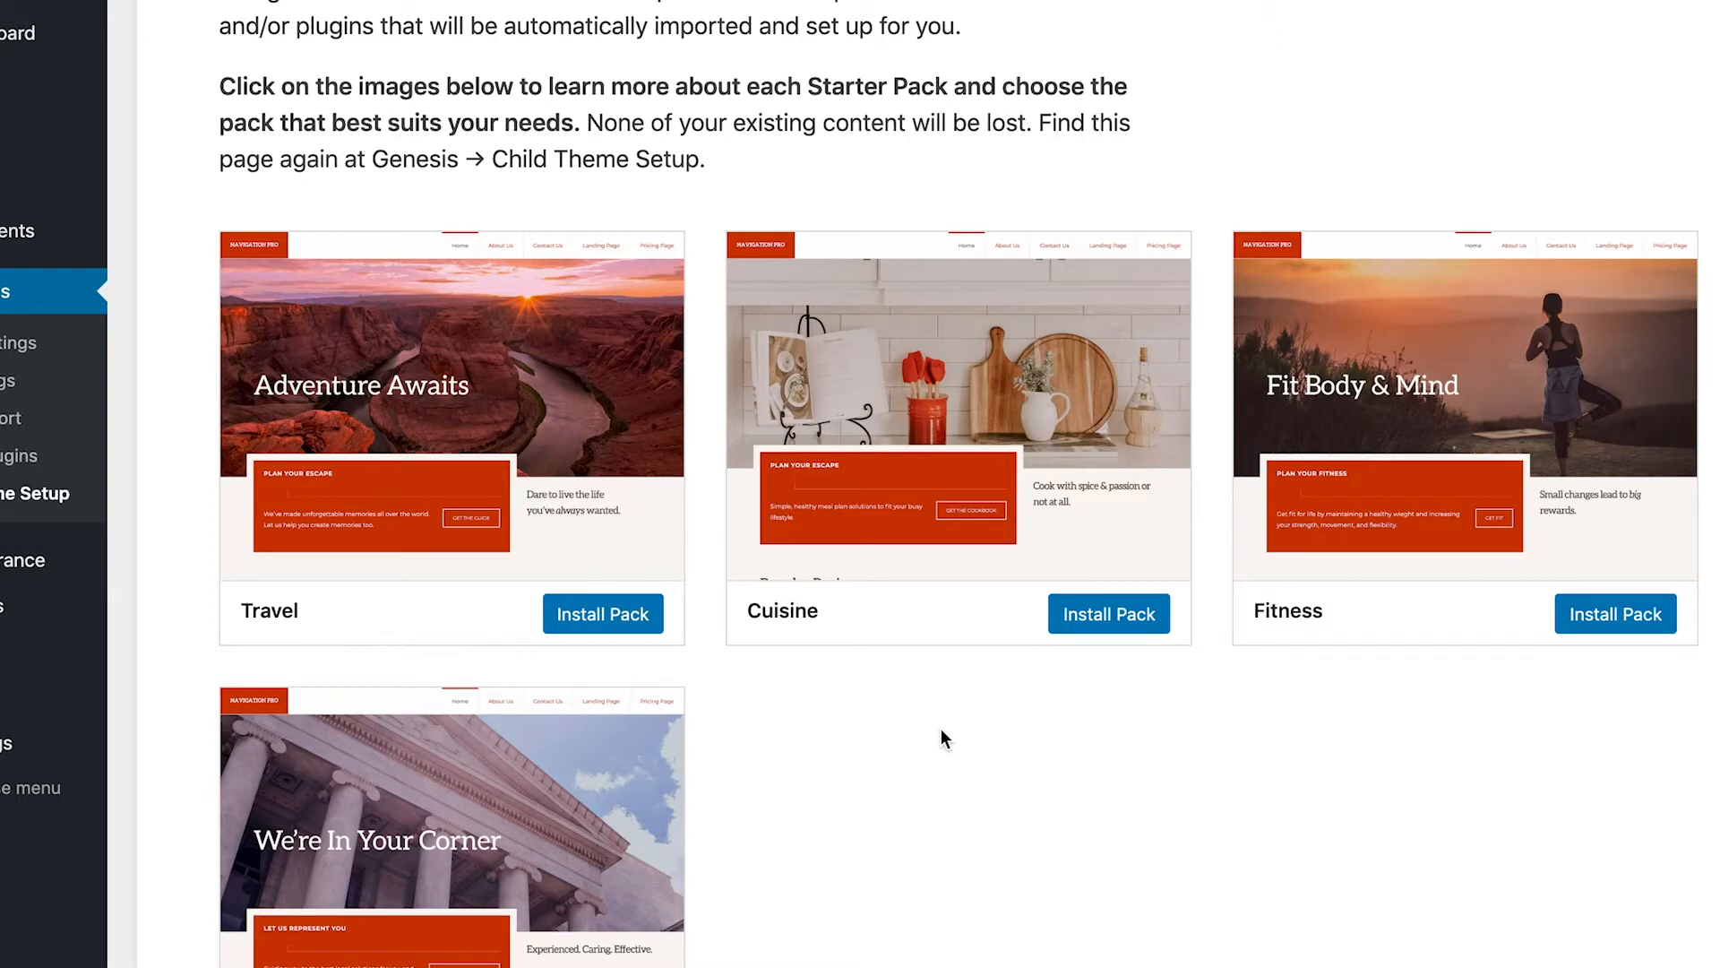
{"action": "mouse_move", "coordinate": [1063, 722]}
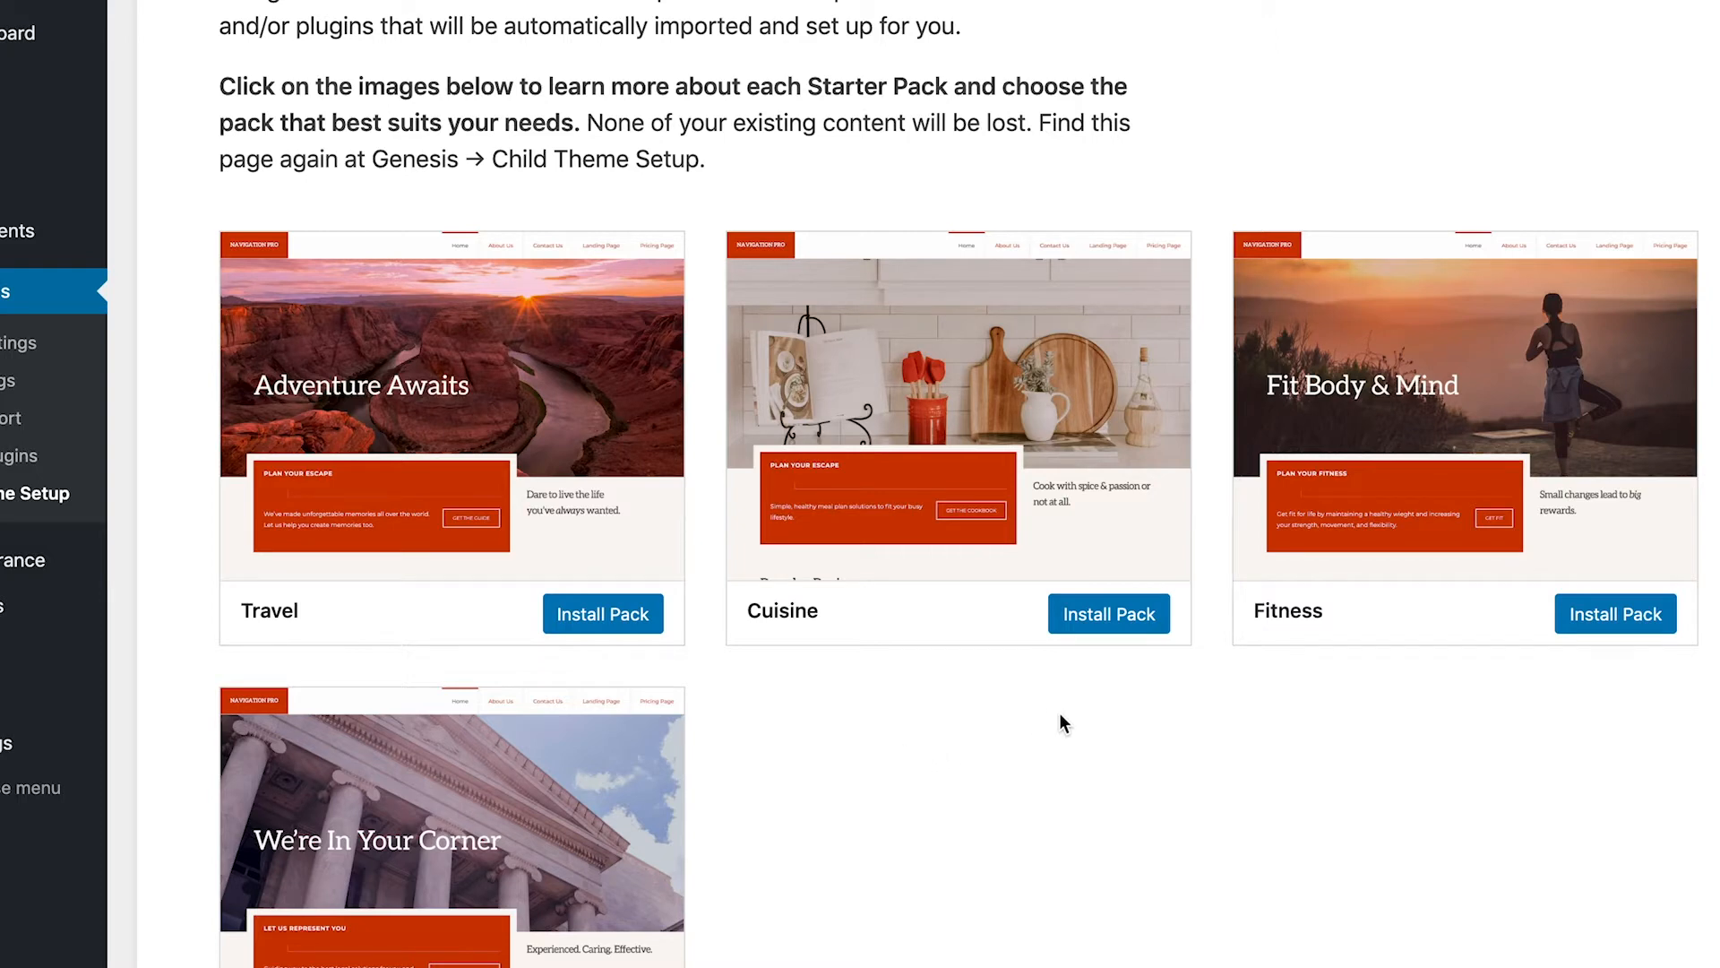
{"action": "mouse_move", "coordinate": [1582, 645]}
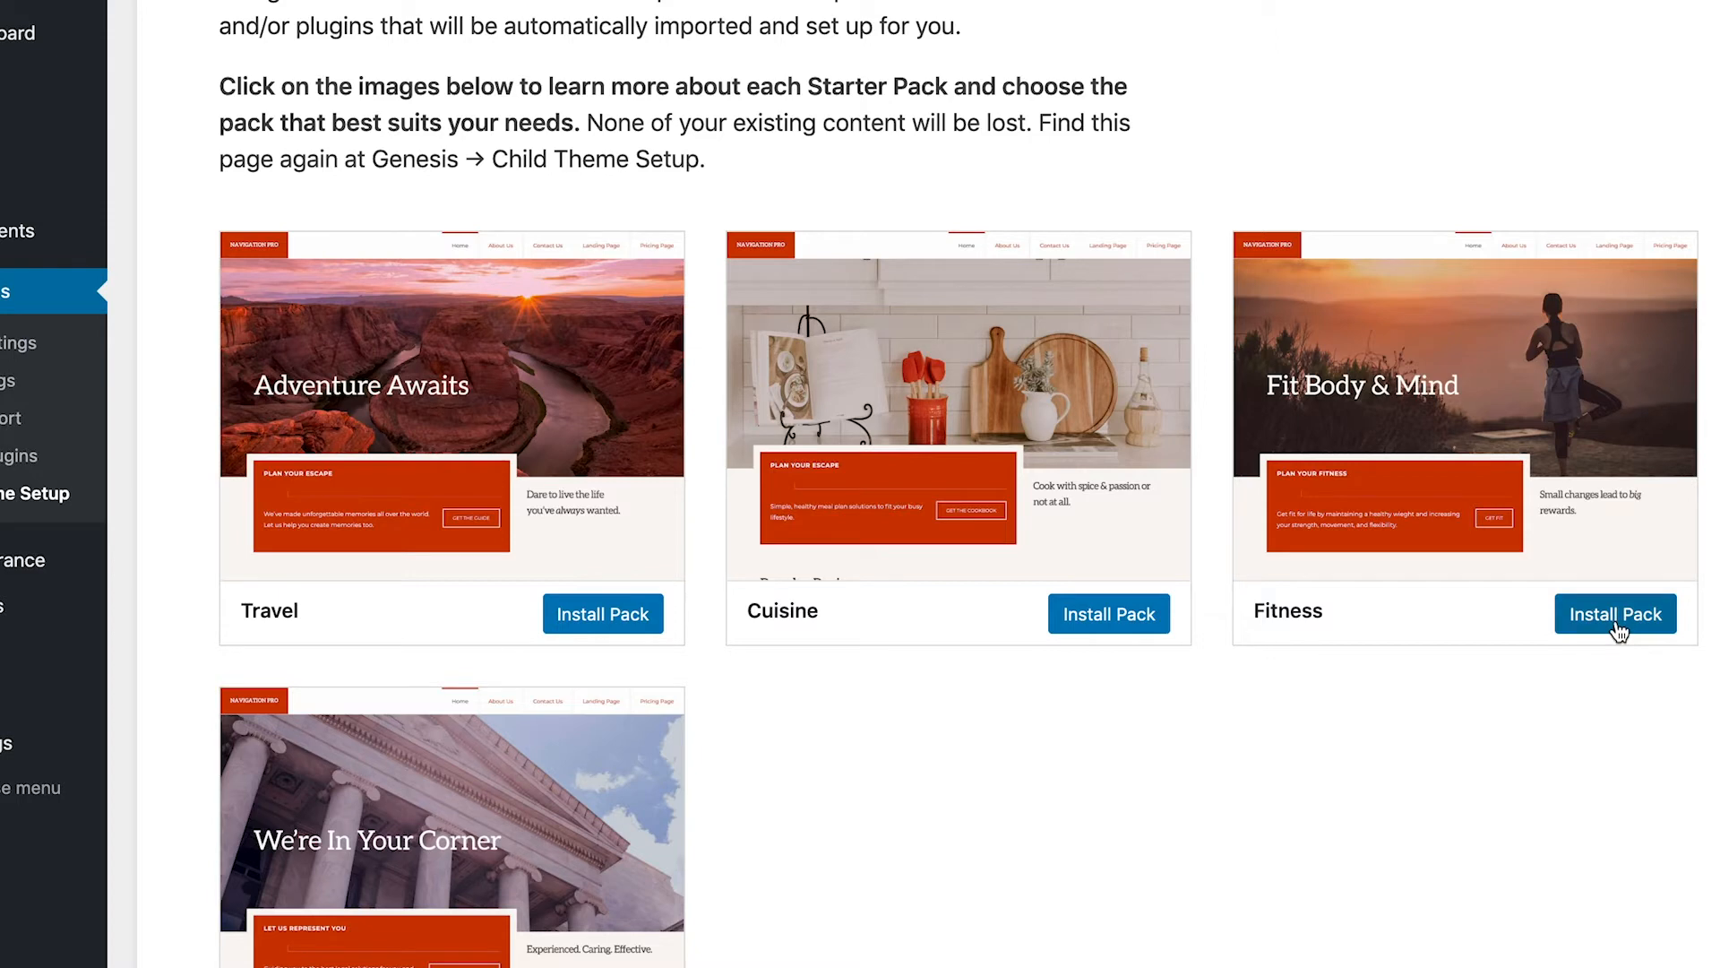
{"action": "left_click", "coordinate": [1614, 613]}
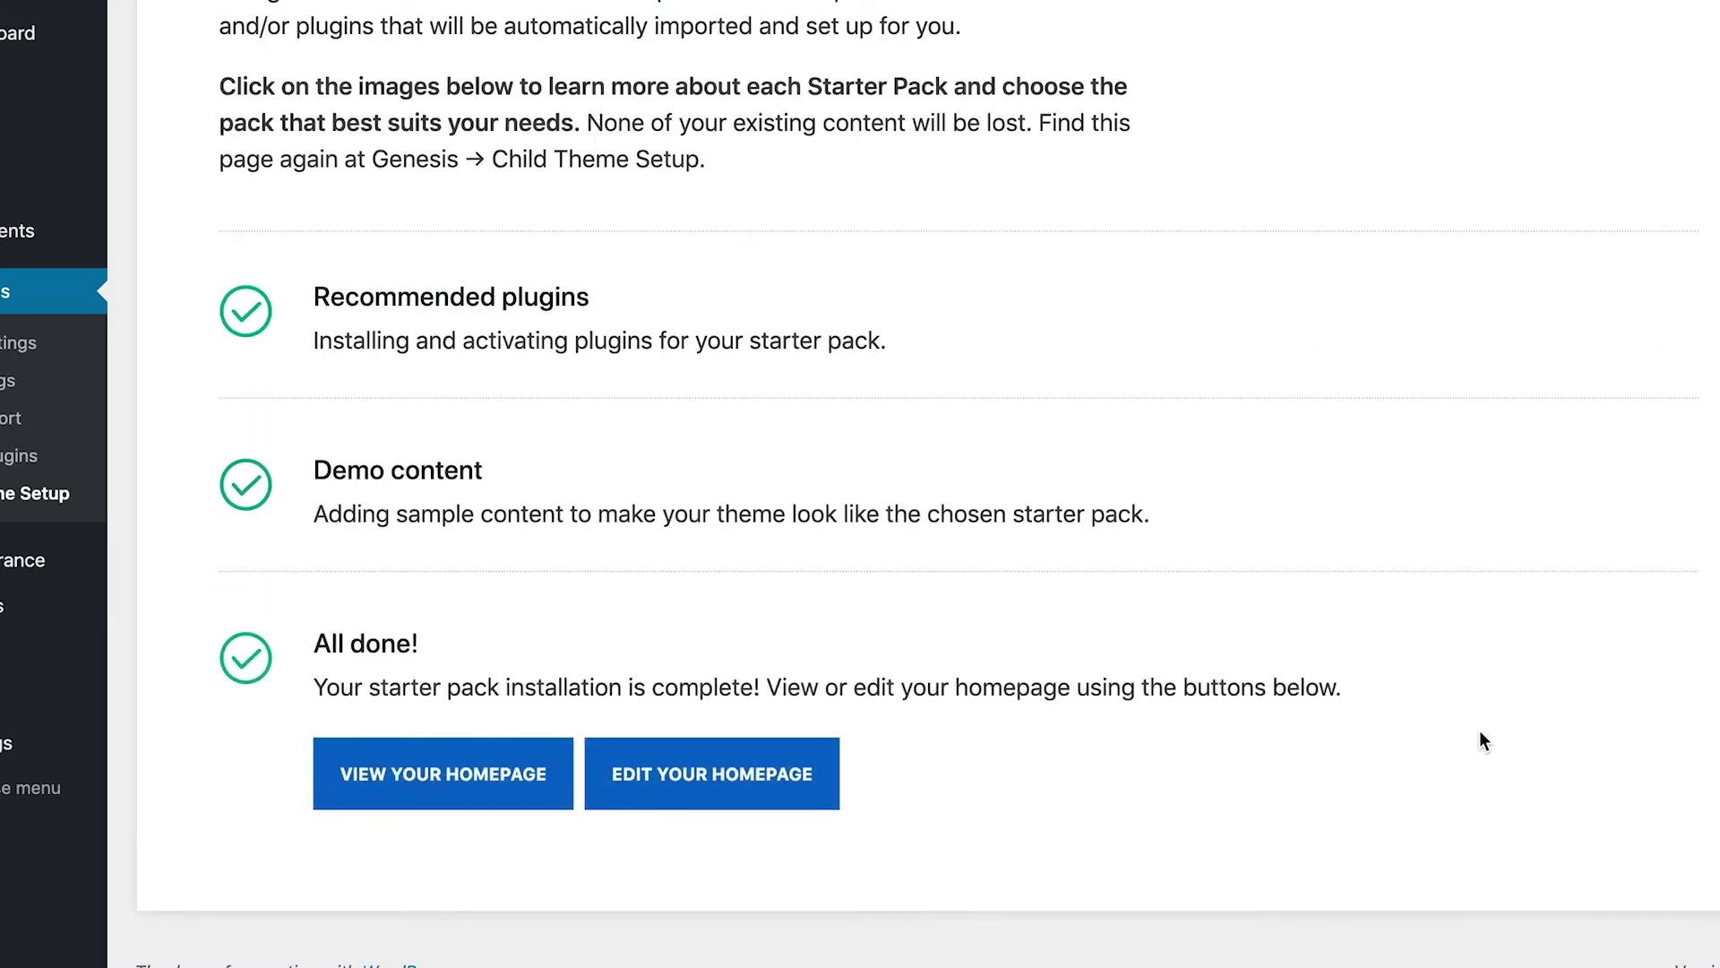
{"action": "mouse_move", "coordinate": [722, 812]}
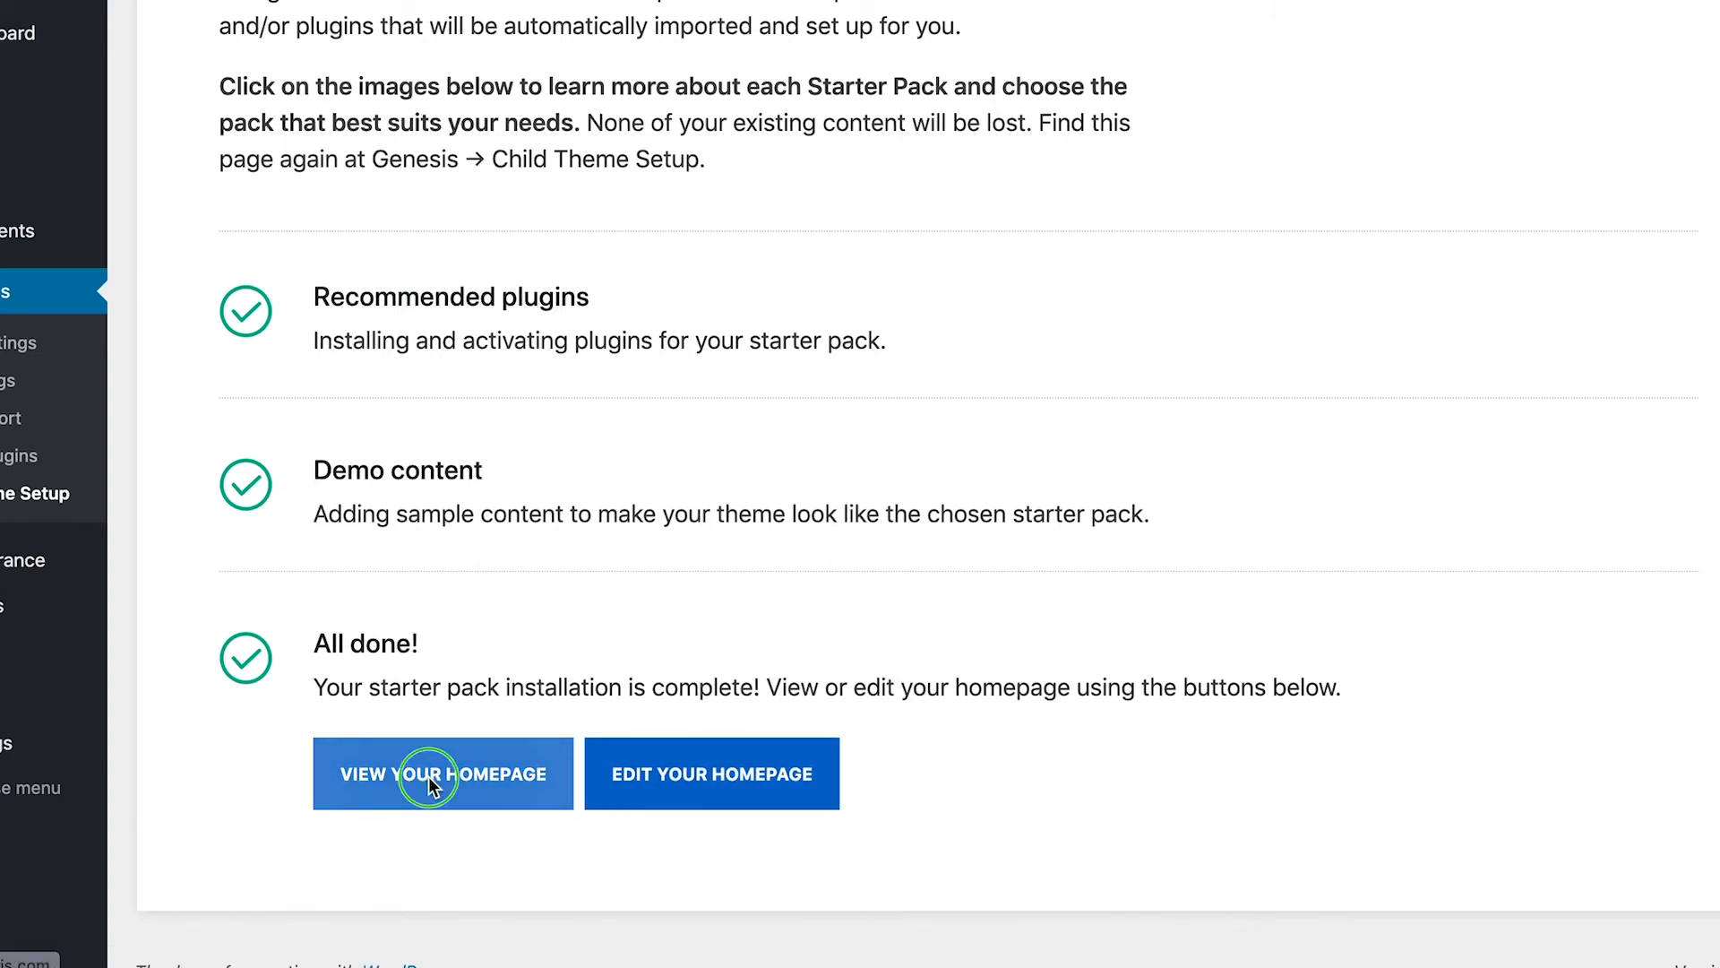
Step: View the newly built fitness homepage showing 'Fit Body & Mind'
{"action": "right_click", "coordinate": [434, 774]}
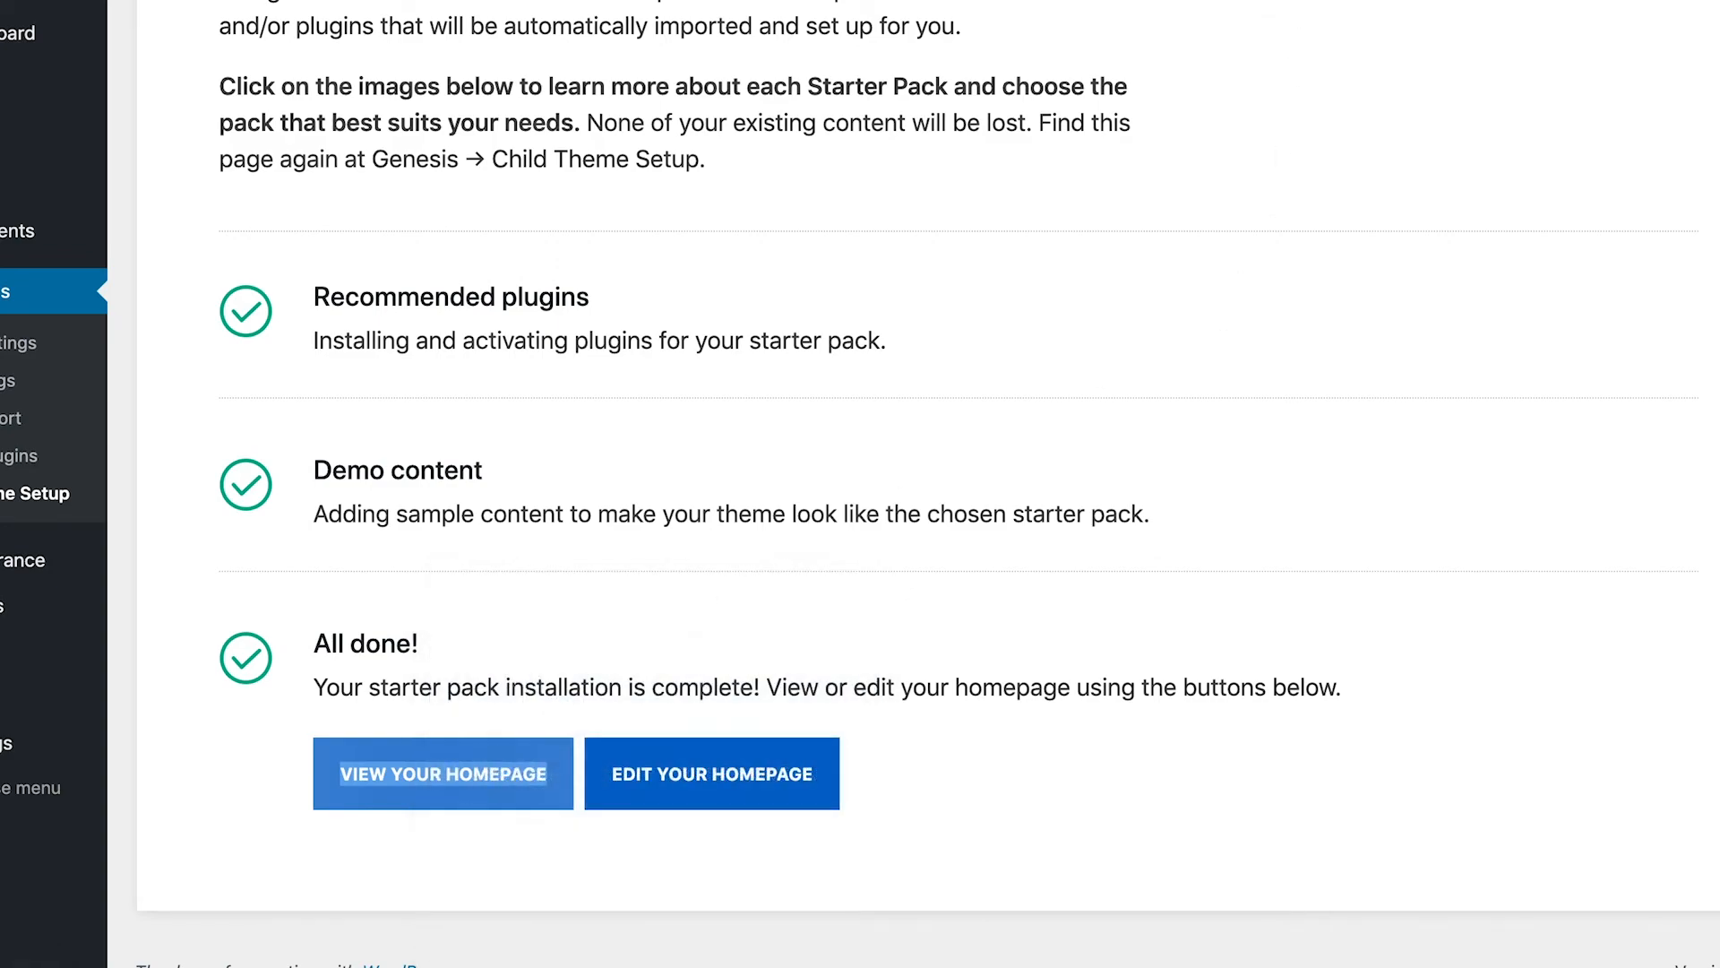
{"action": "left_click", "coordinate": [443, 774]}
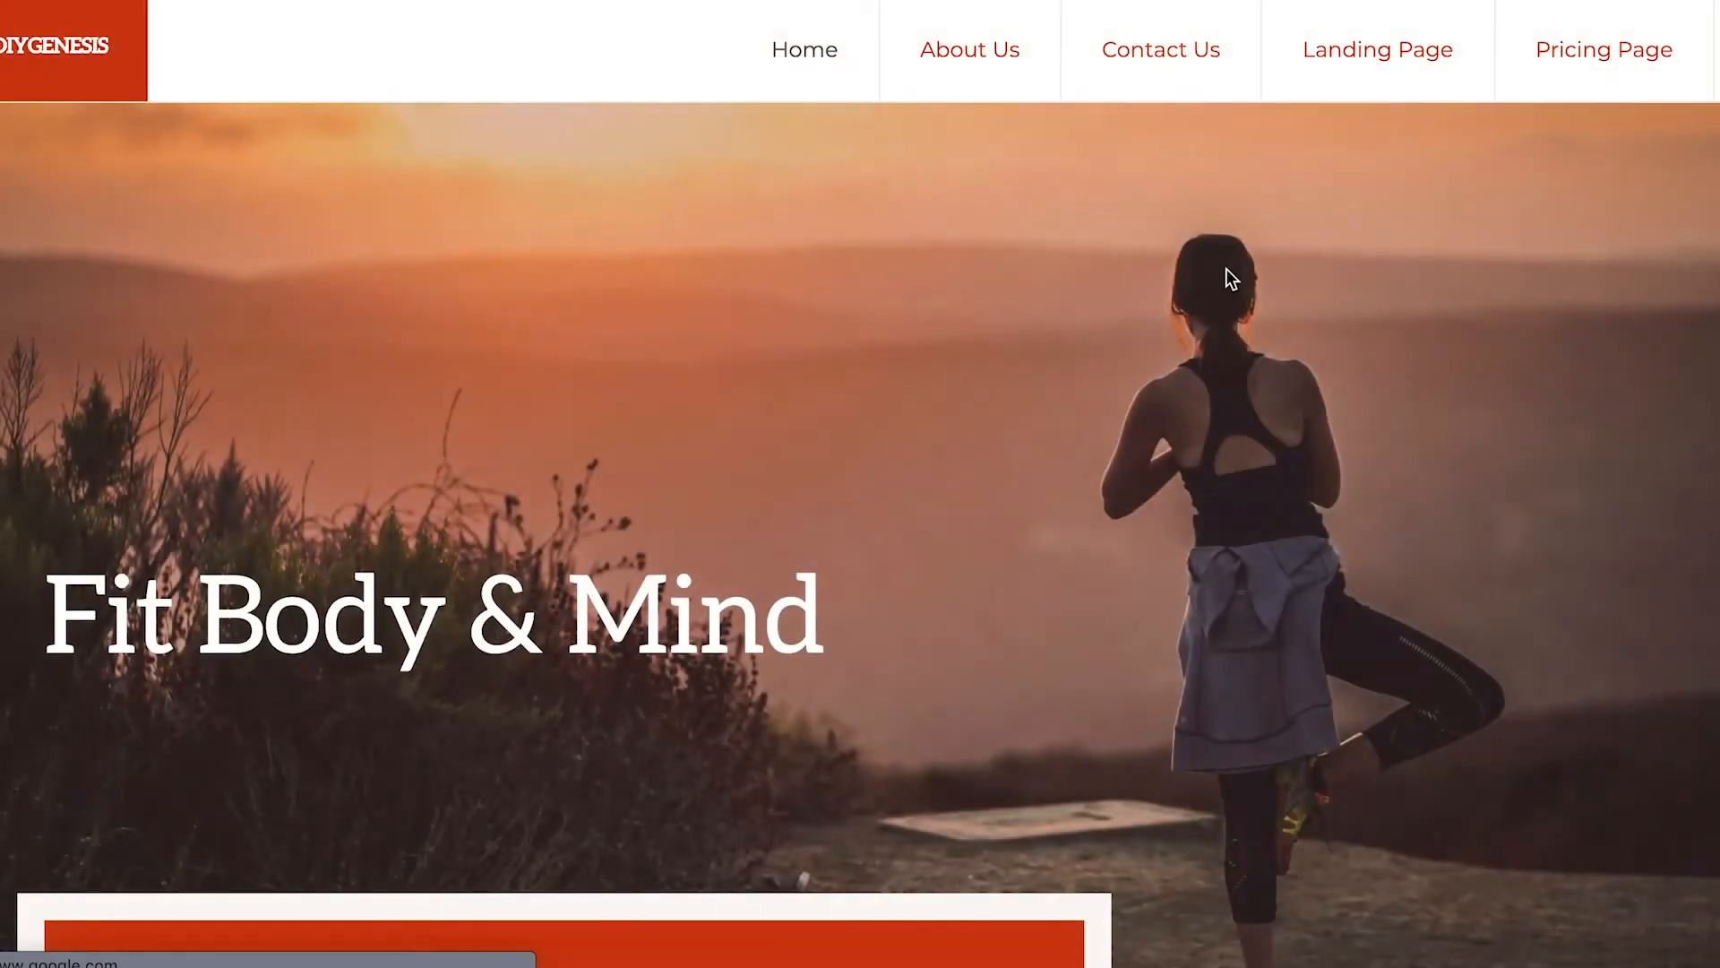
{"action": "scroll", "scroll_direction": "down", "scroll_amount": 3}
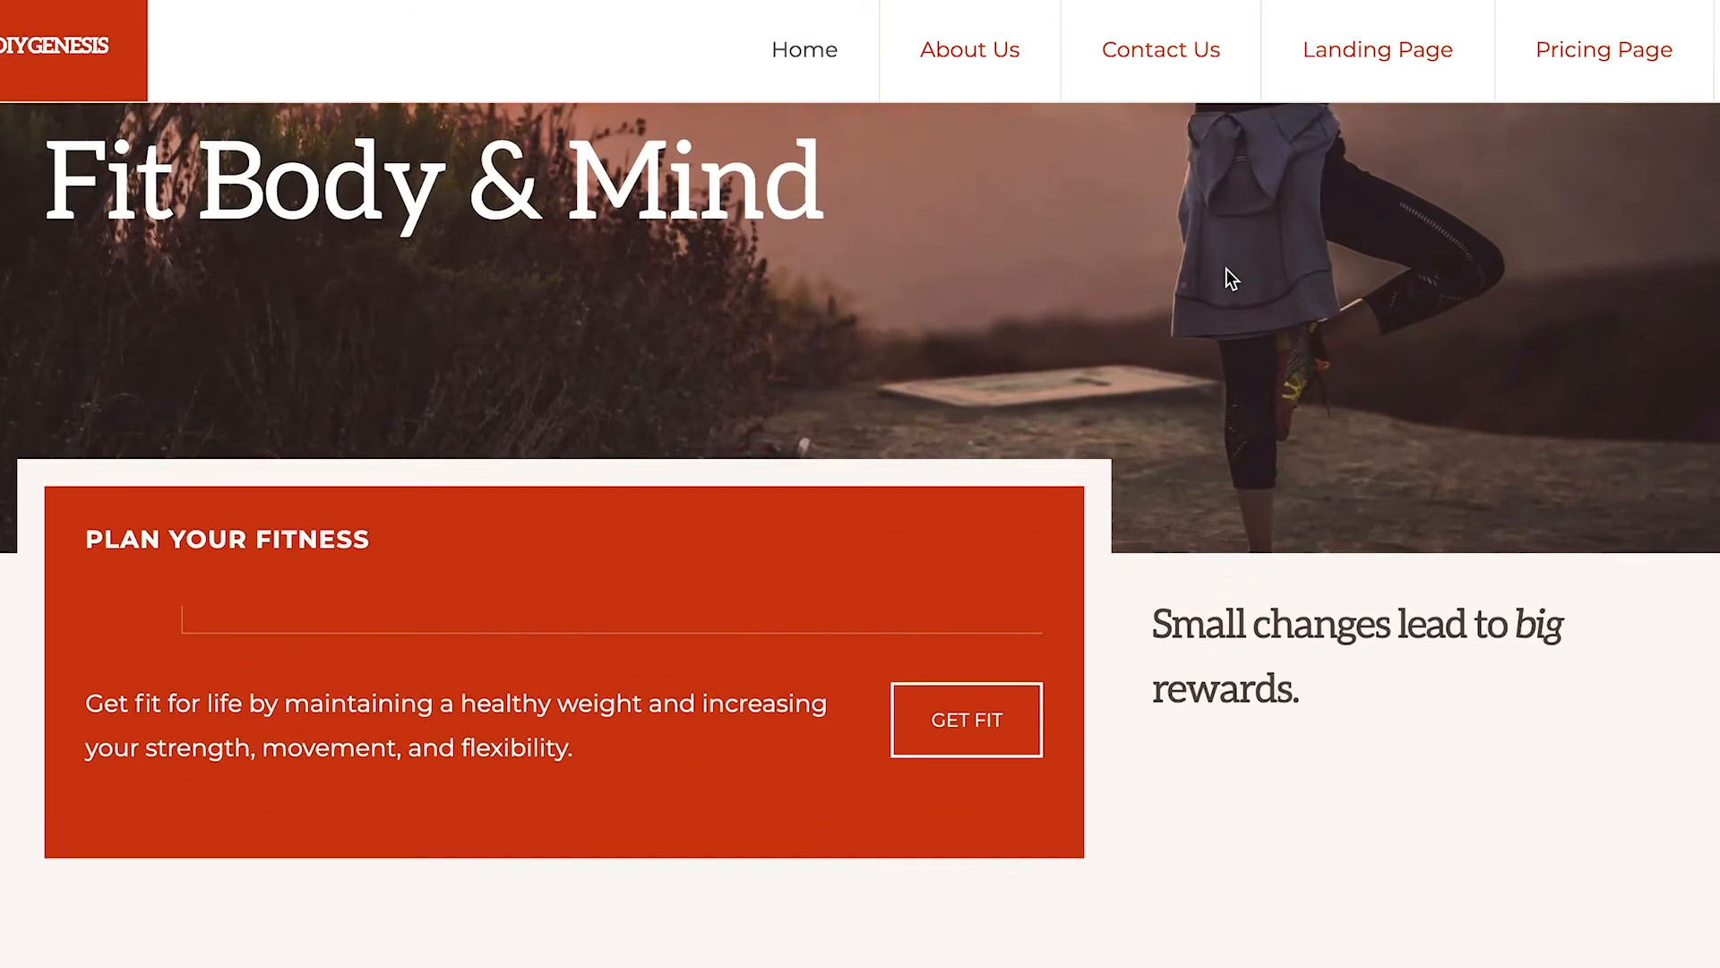
{"action": "scroll", "scroll_direction": "down", "scroll_amount": 3}
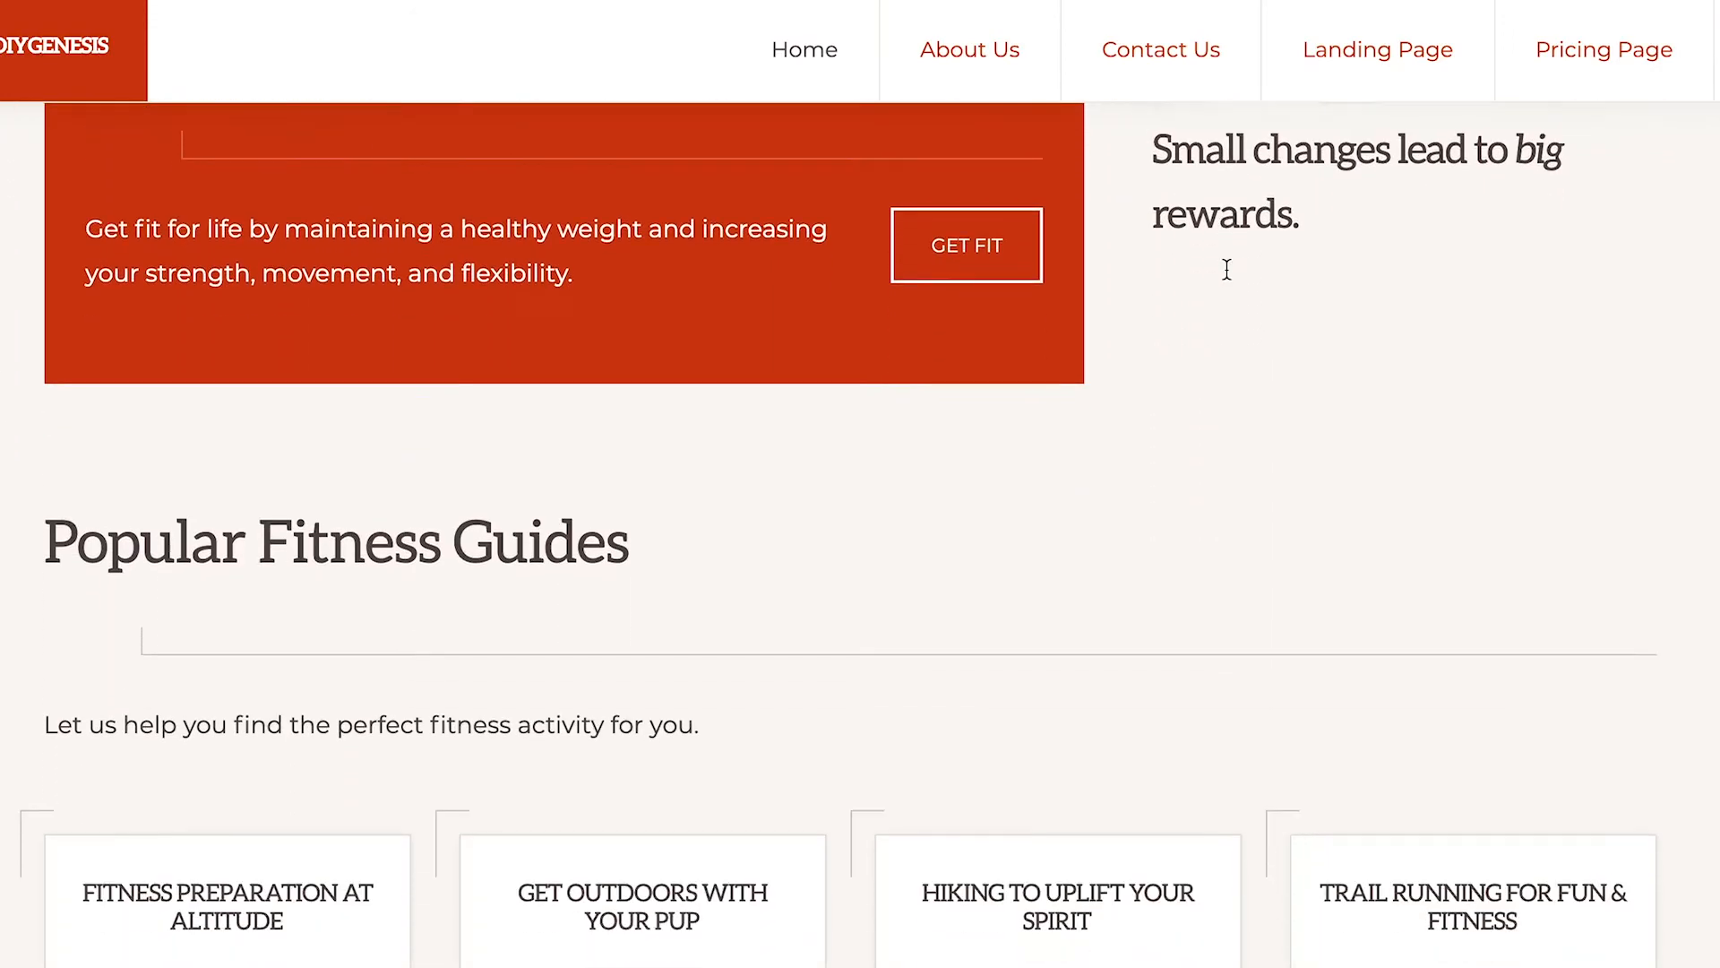
{"action": "scroll", "scroll_direction": "down", "scroll_amount": 3}
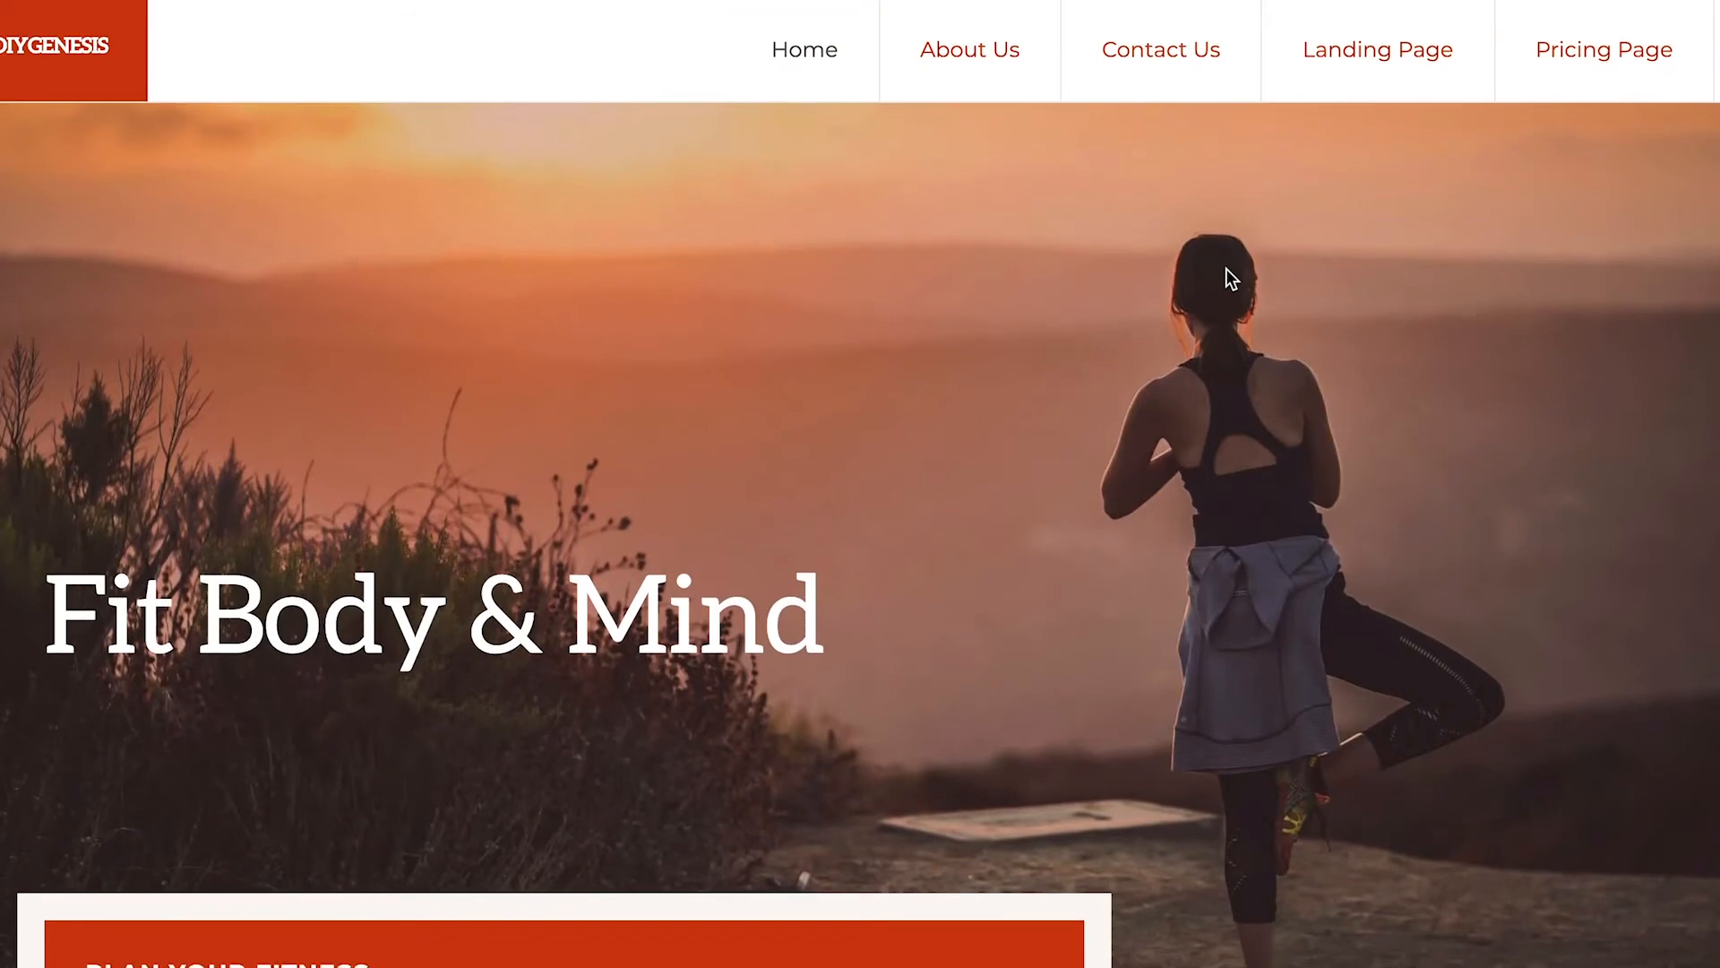
{"action": "scroll", "scroll_direction": "down", "scroll_amount": 3}
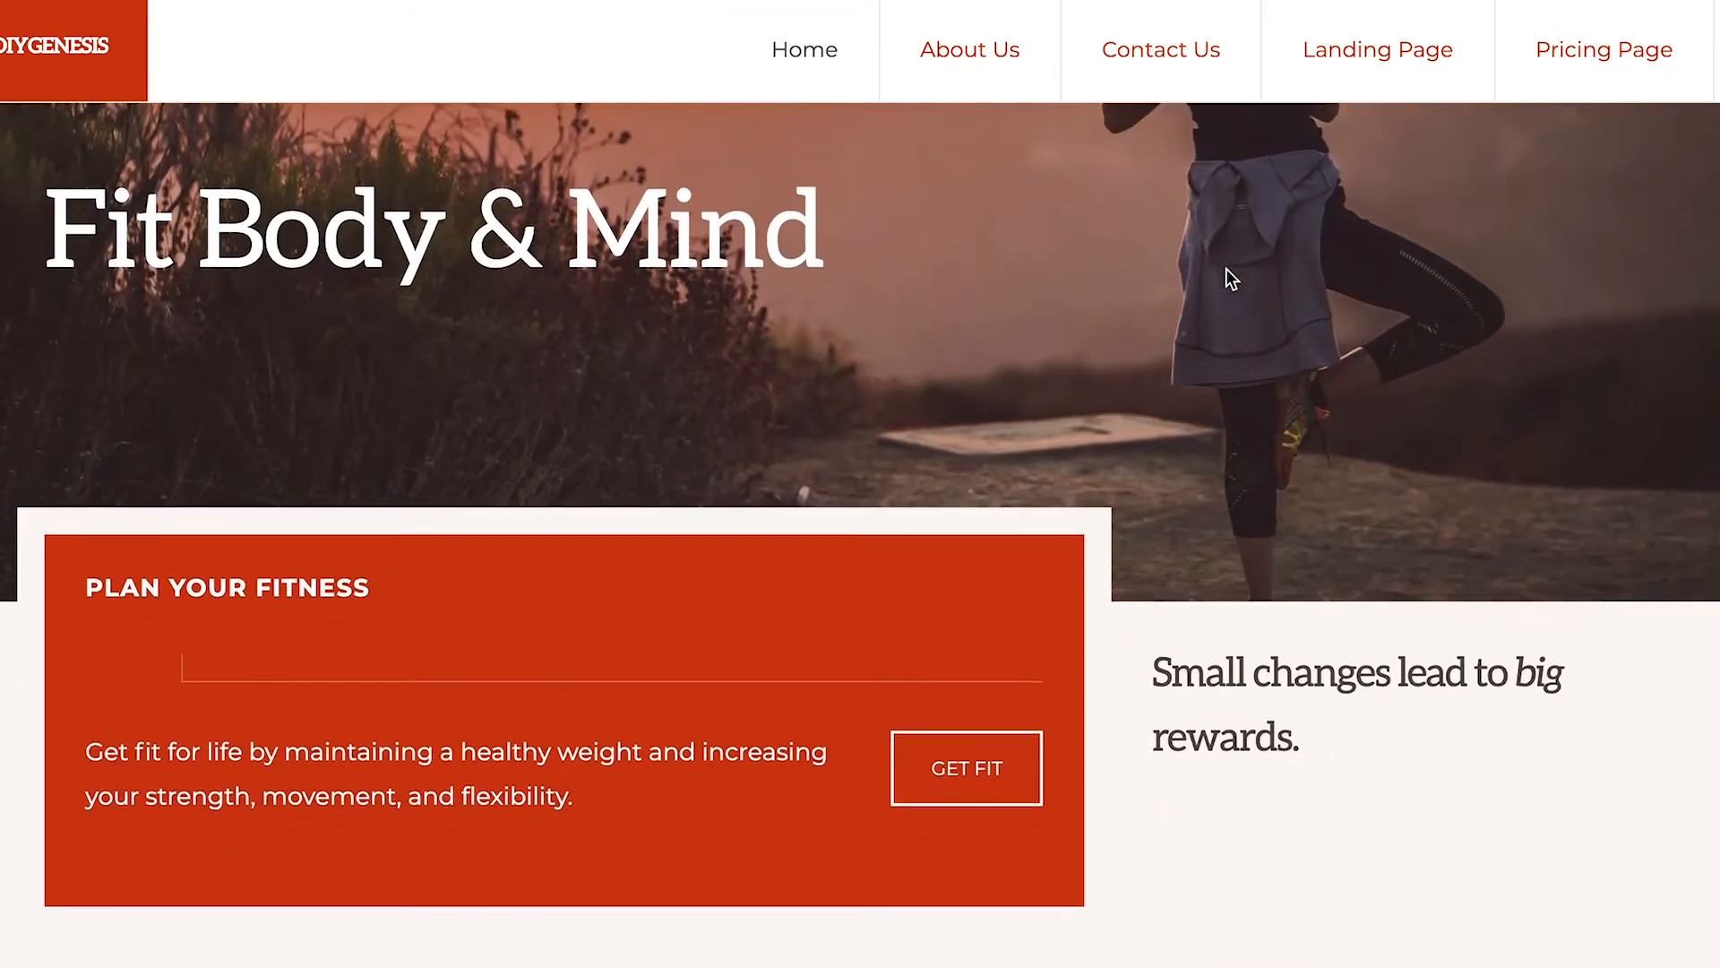
{"action": "scroll", "scroll_direction": "down", "scroll_amount": 3}
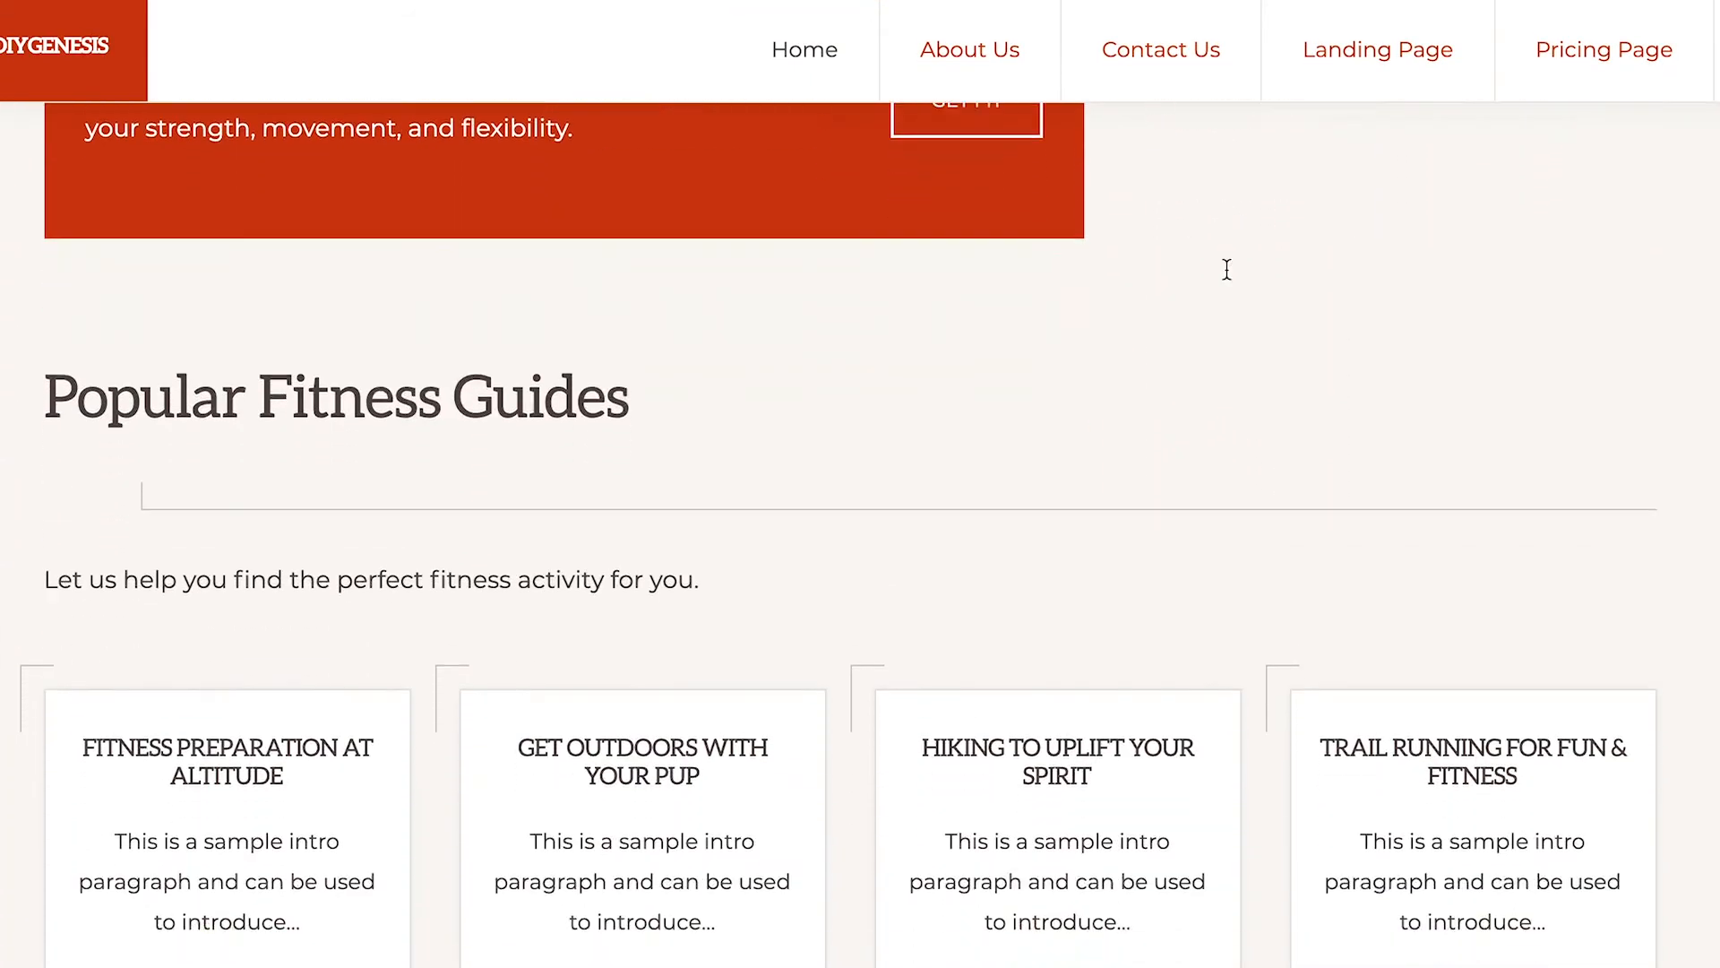
{"action": "scroll", "scroll_direction": "down", "scroll_amount": 3}
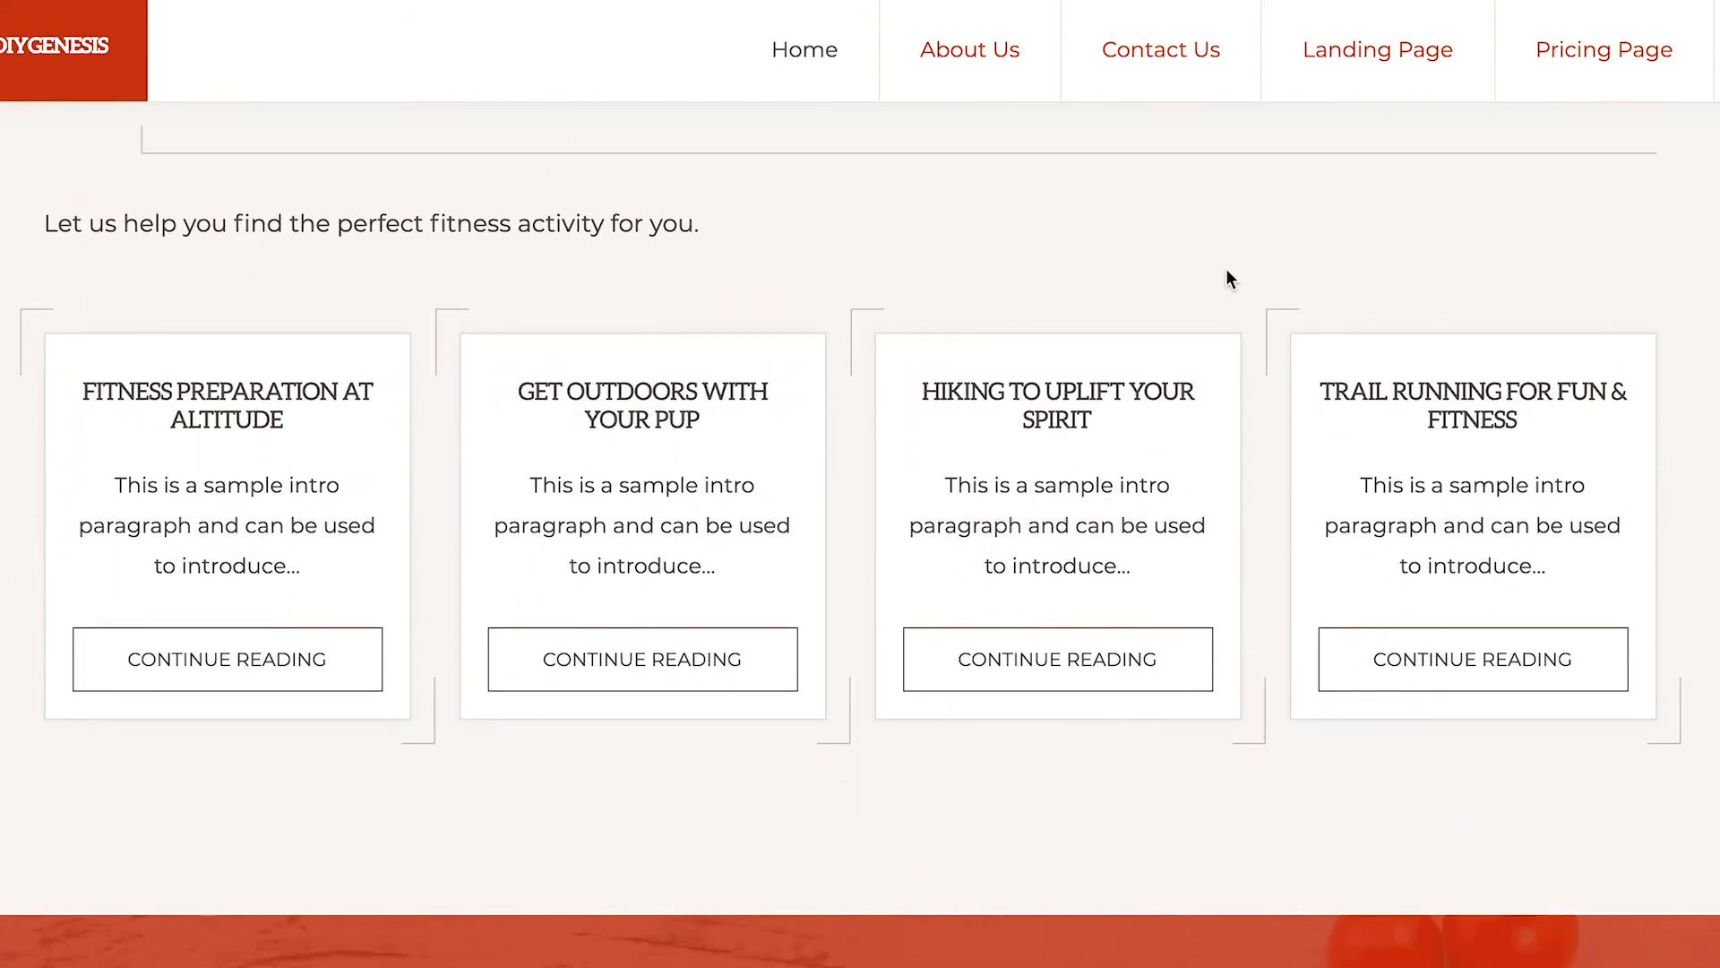
{"action": "scroll", "scroll_direction": "down", "scroll_amount": 3}
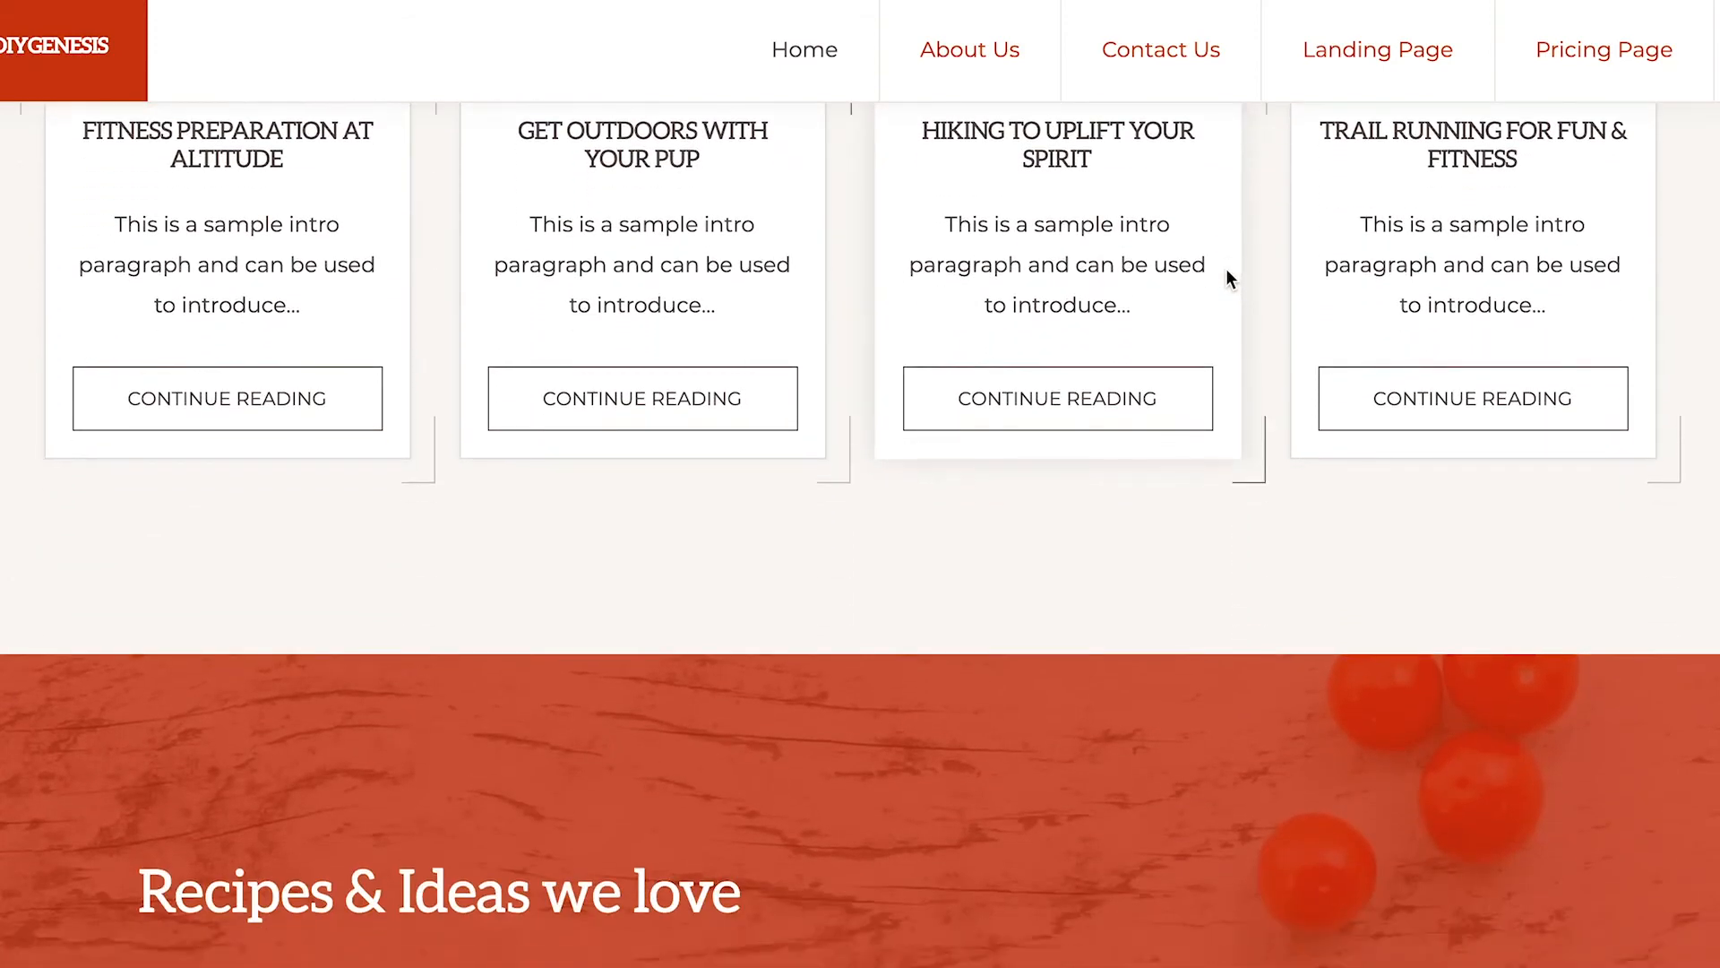
{"action": "scroll", "scroll_direction": "down", "scroll_amount": 3}
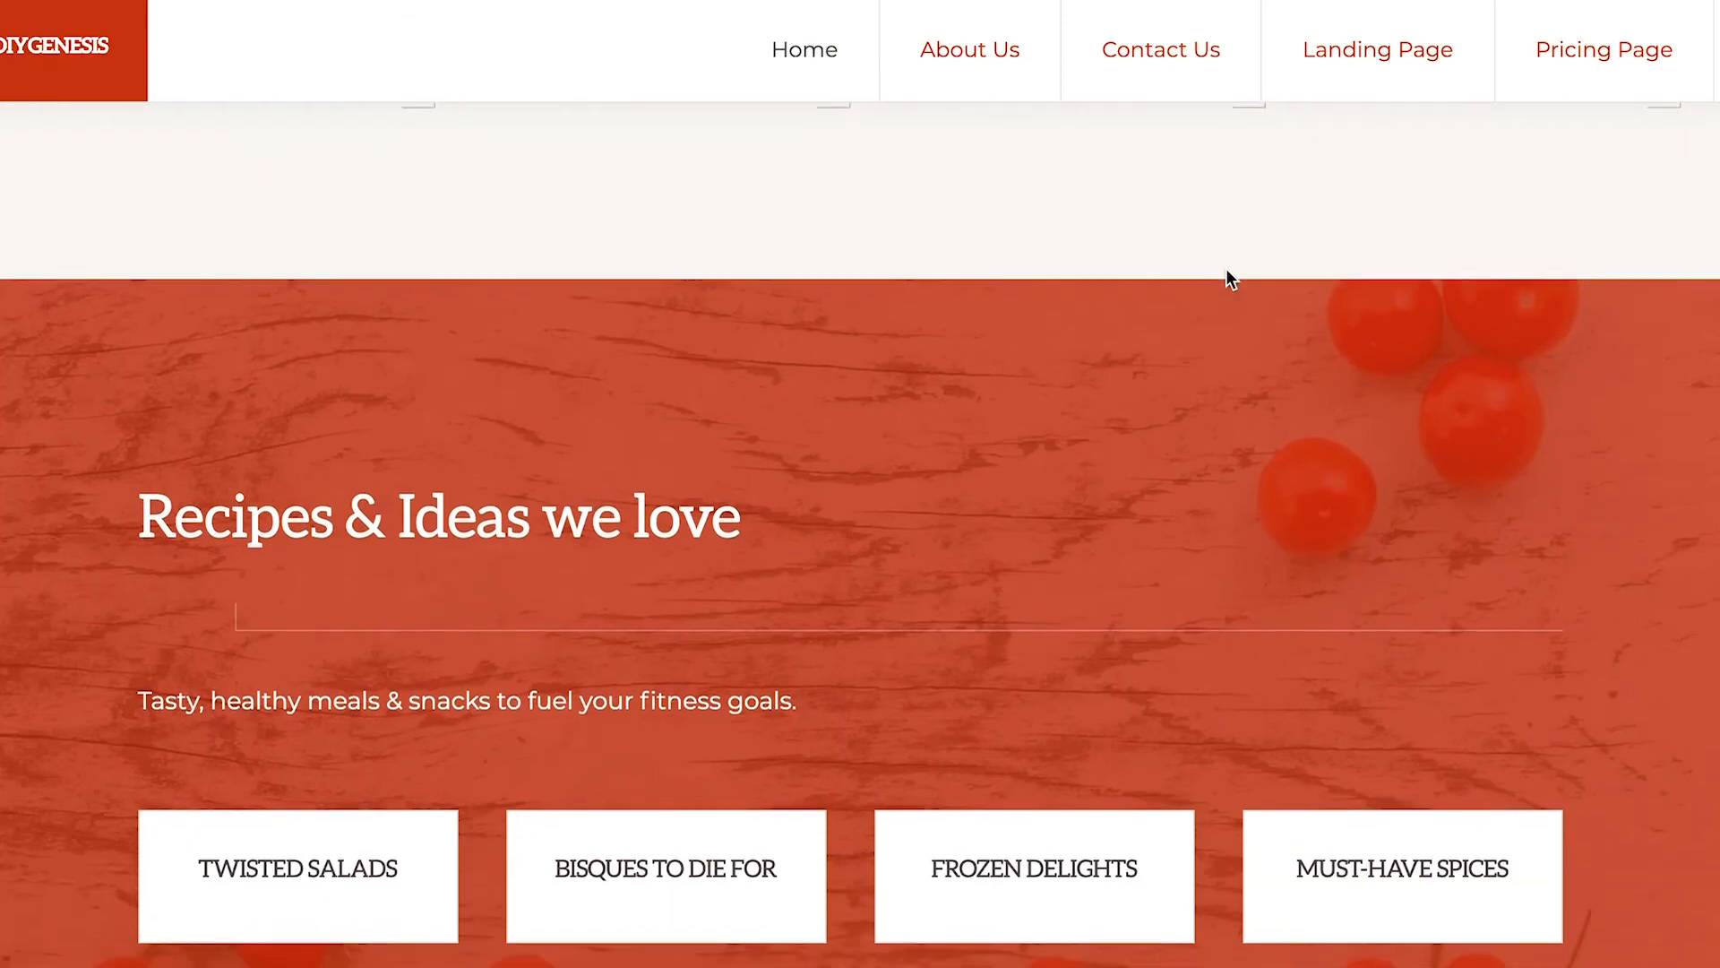
{"action": "scroll", "scroll_direction": "down", "scroll_amount": 3}
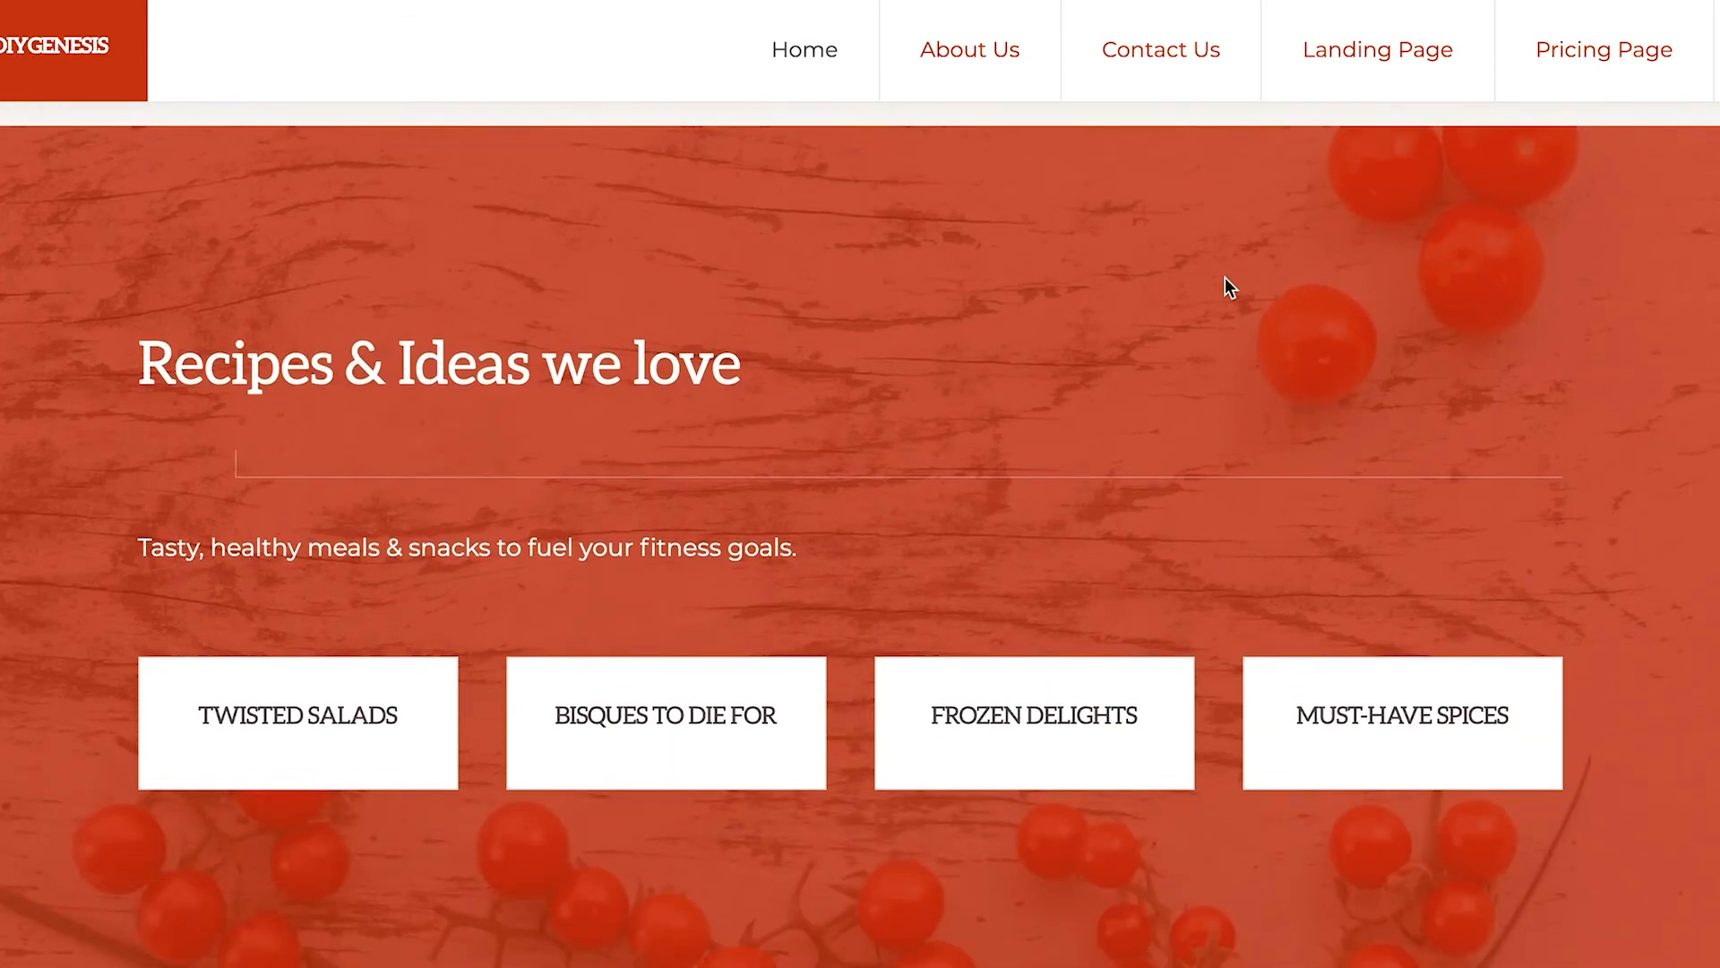
{"action": "scroll", "scroll_direction": "down", "scroll_amount": 3}
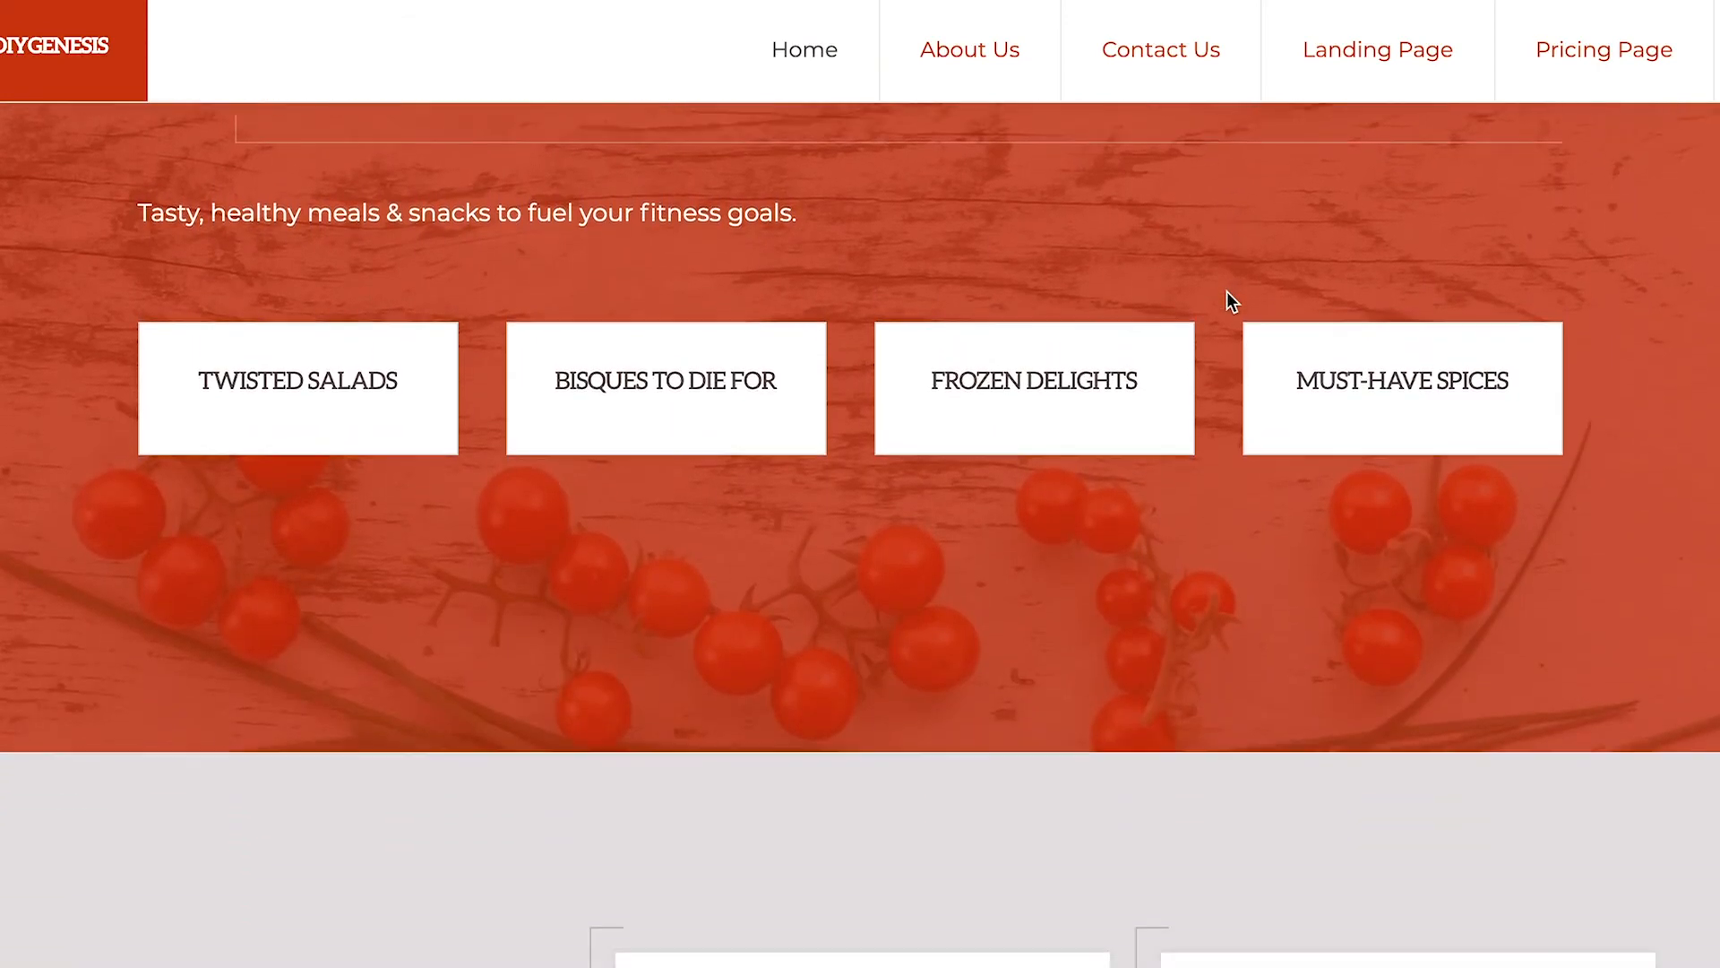
{"action": "scroll", "scroll_direction": "down", "scroll_amount": 3}
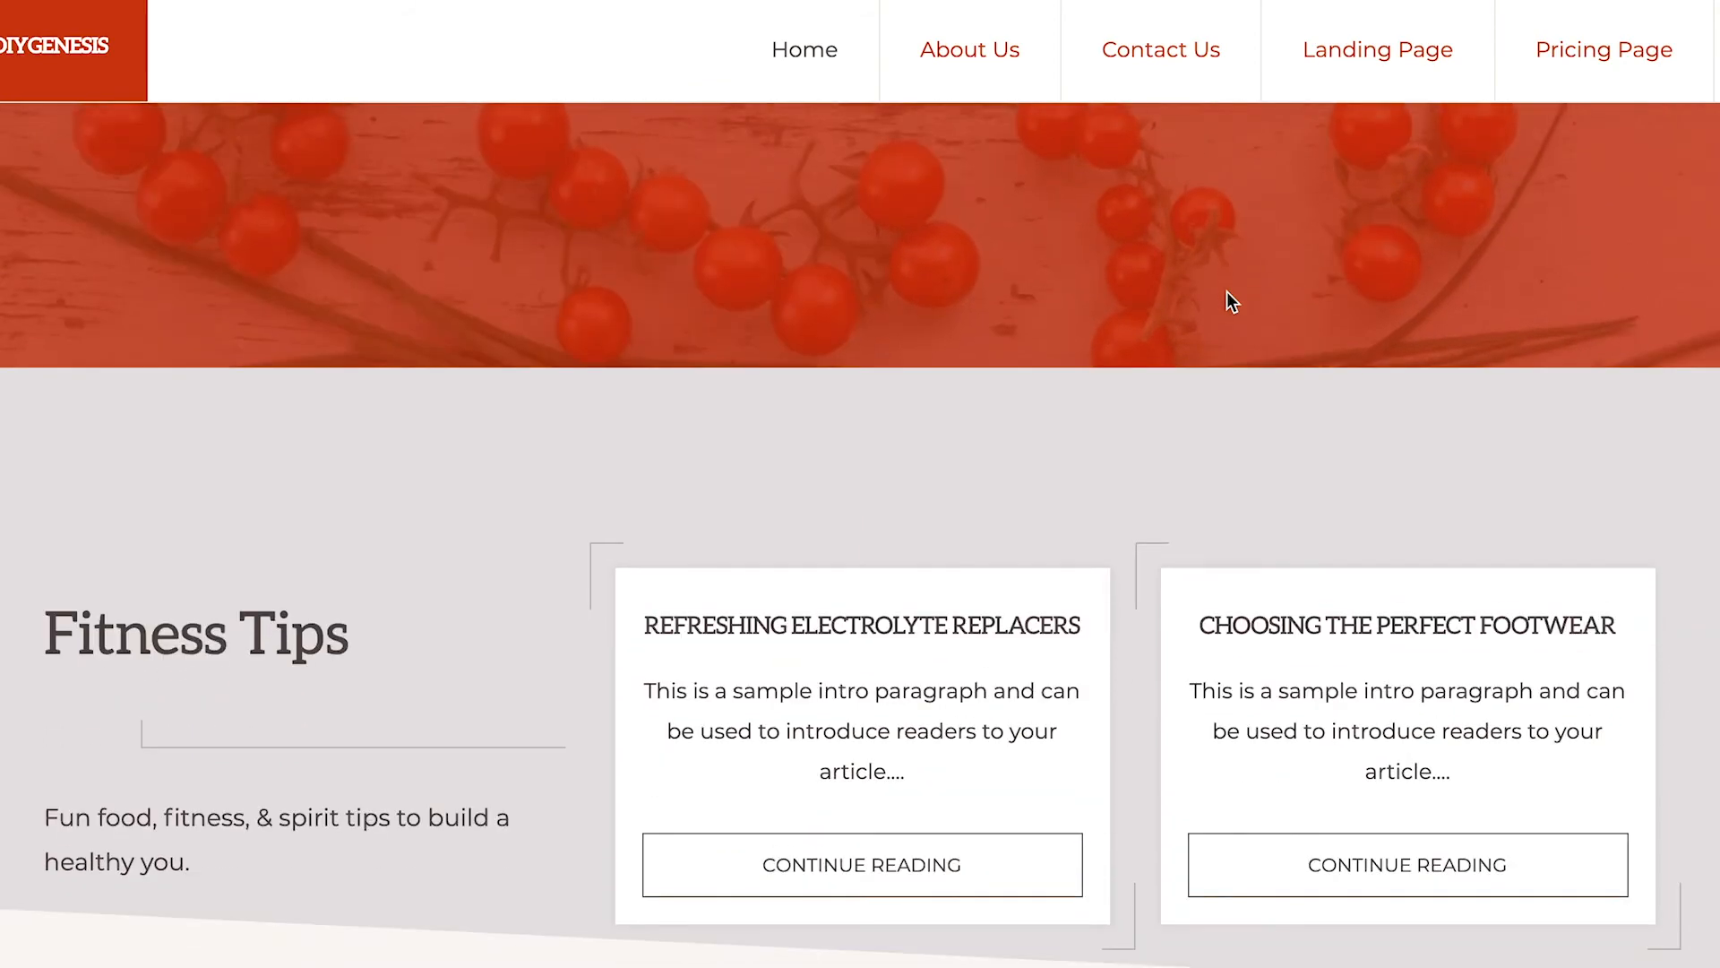
{"action": "scroll", "scroll_direction": "down", "scroll_amount": 3}
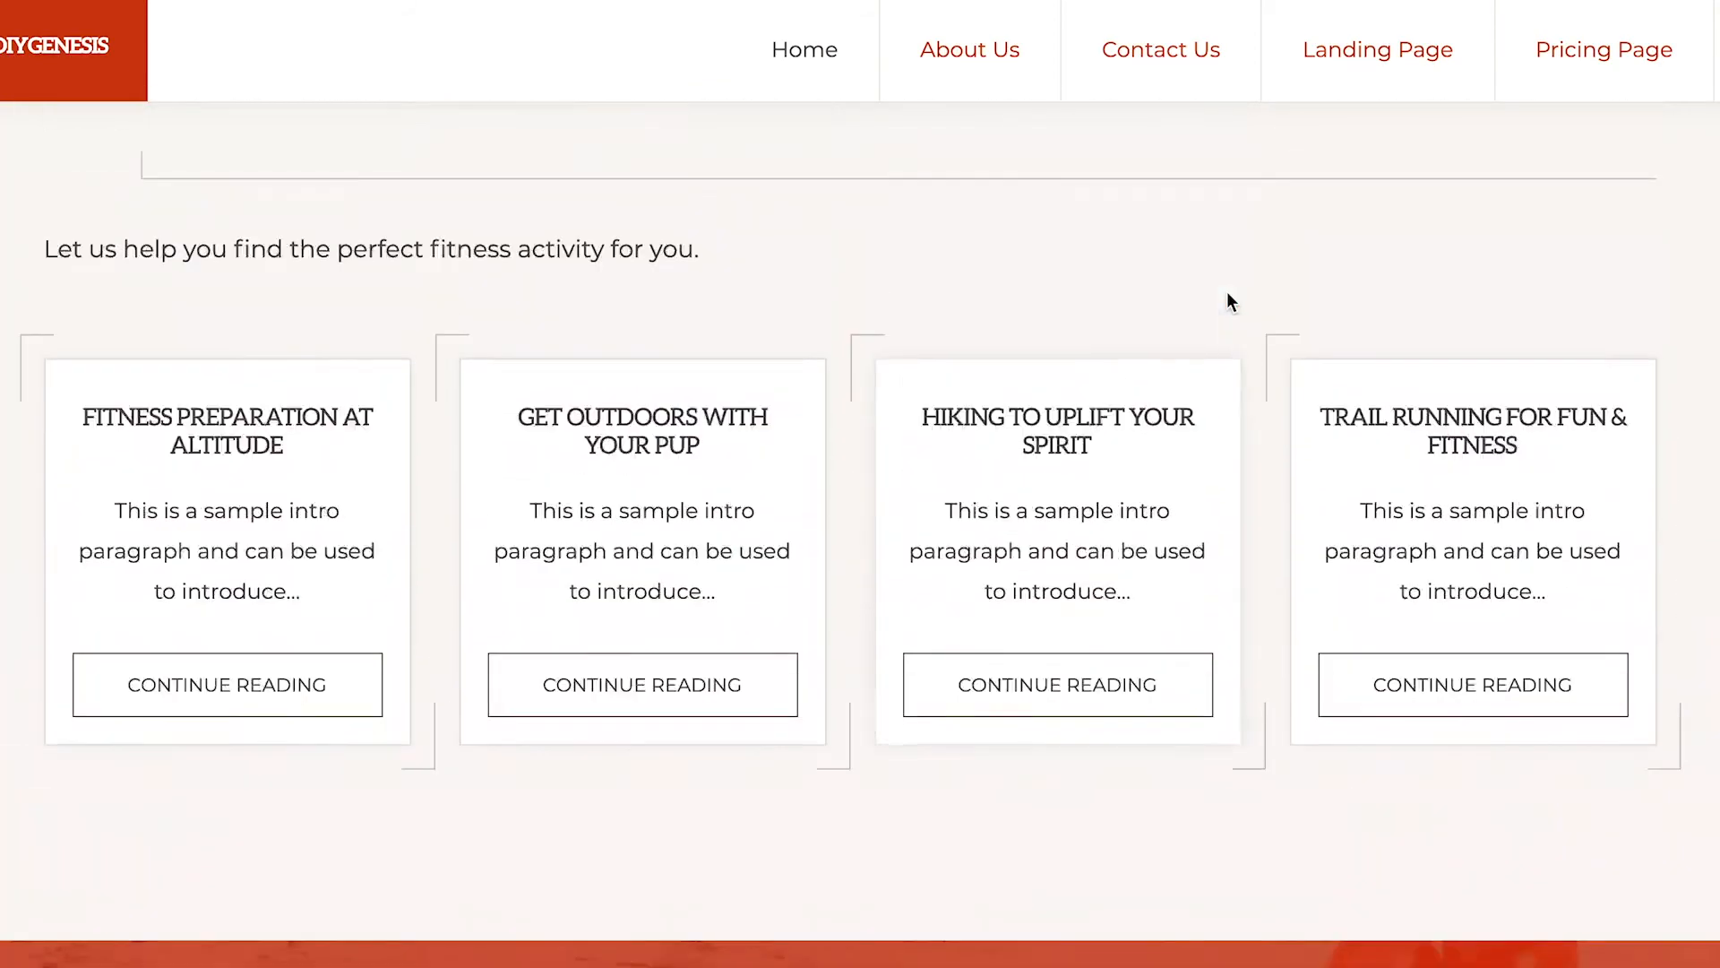